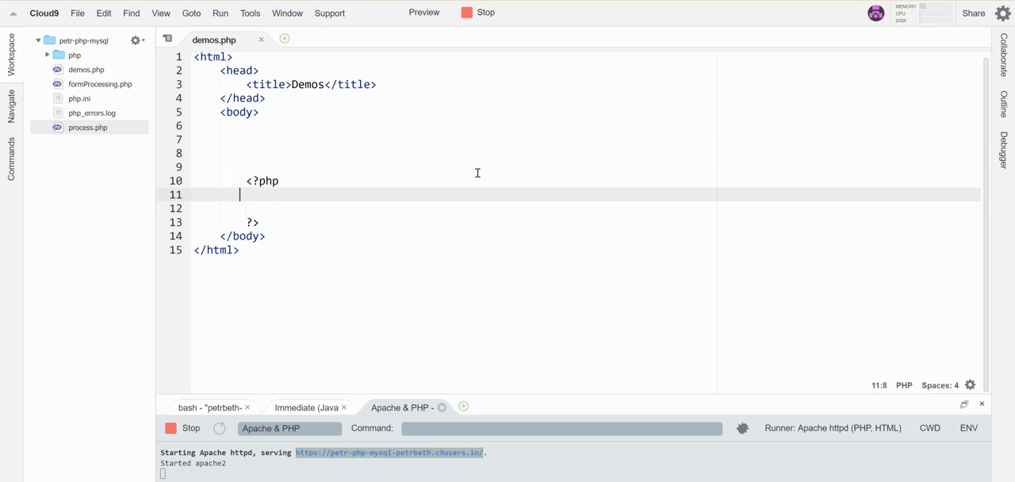
- Assign $petrBday = mktime(6,0,0,7,14,1978); on a new line inside the PHP block
{"action": "key", "text": "enter"}
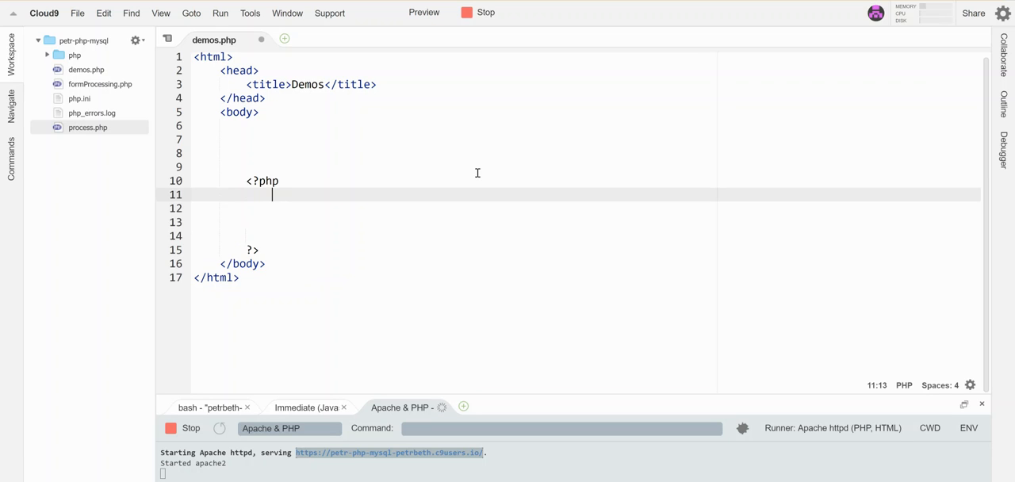
{"action": "type", "text": "$"}
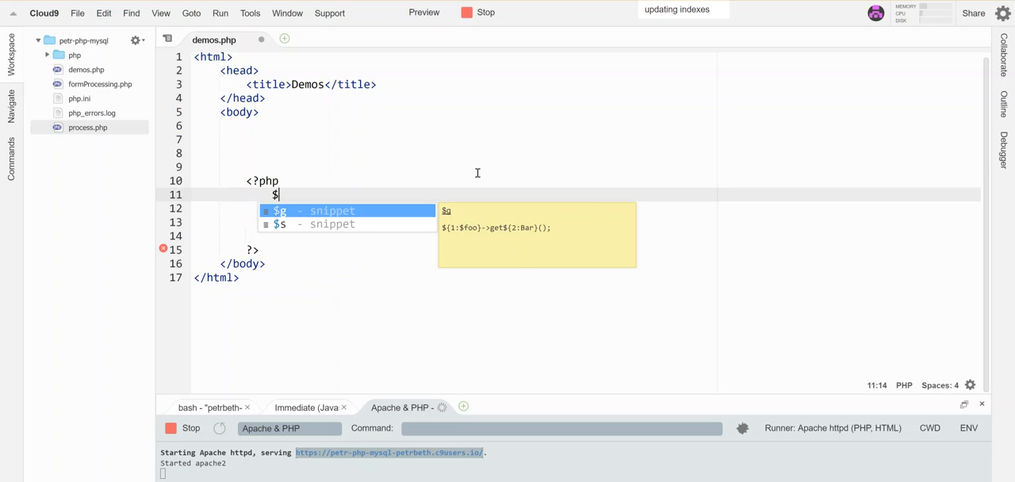
{"action": "type", "text": "petrB"}
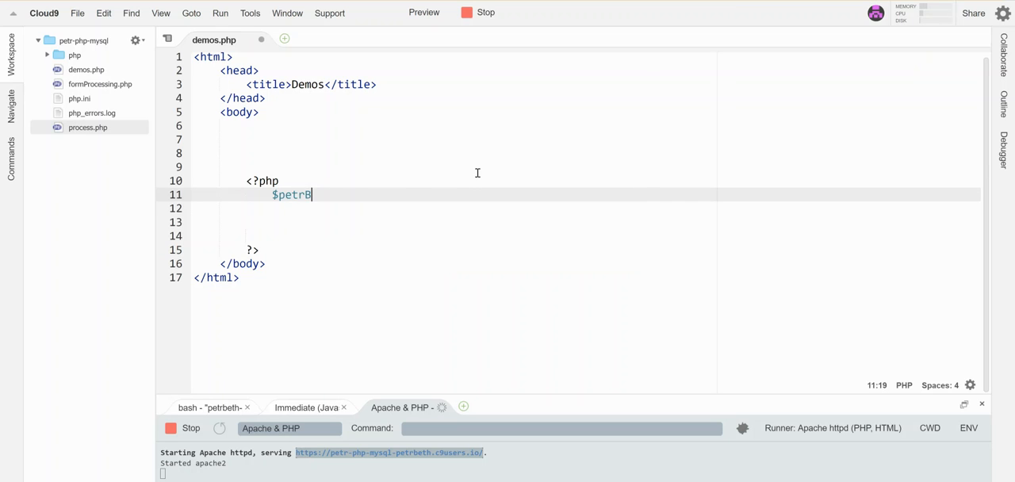
{"action": "type", "text": "day"}
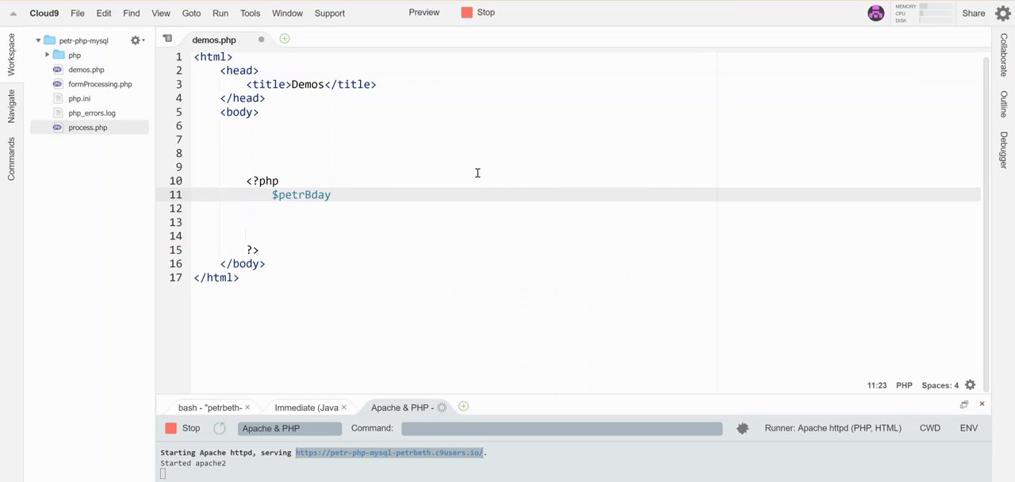
{"action": "type", "text": "= mk"}
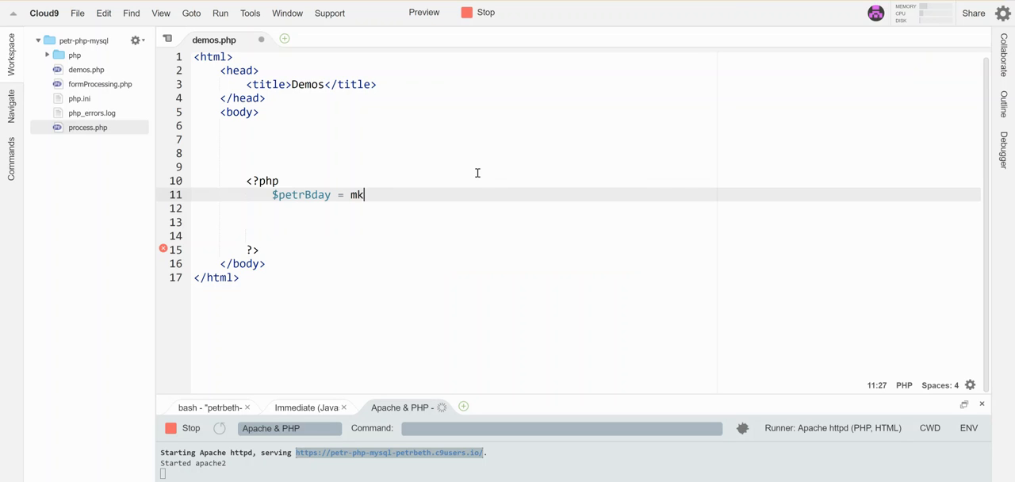
{"action": "type", "text": "time()"}
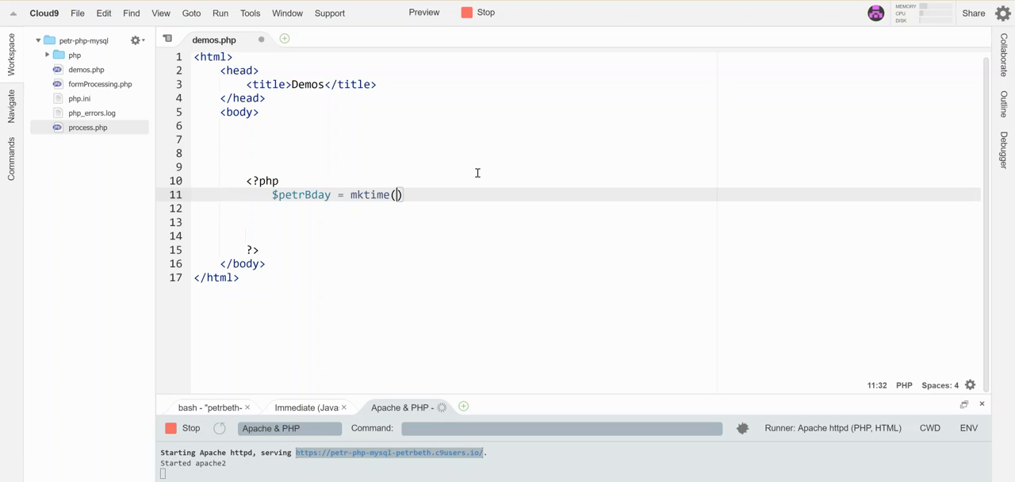
{"action": "type", "text": "6"}
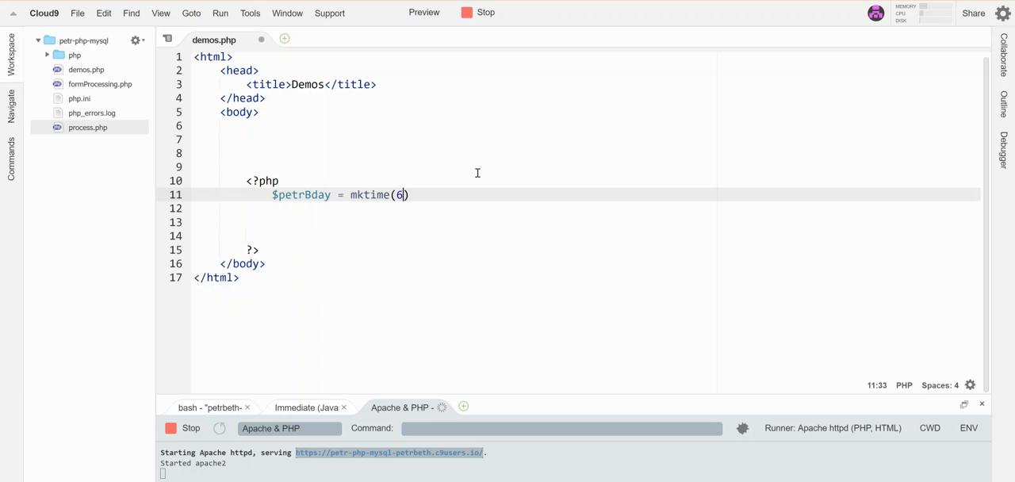
{"action": "type", "text": ","}
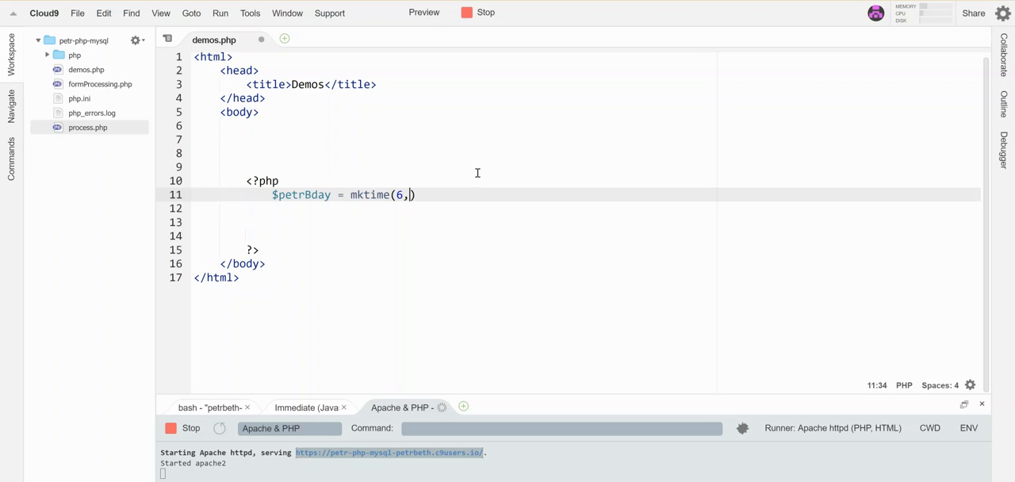
{"action": "type", "text": "0,0"}
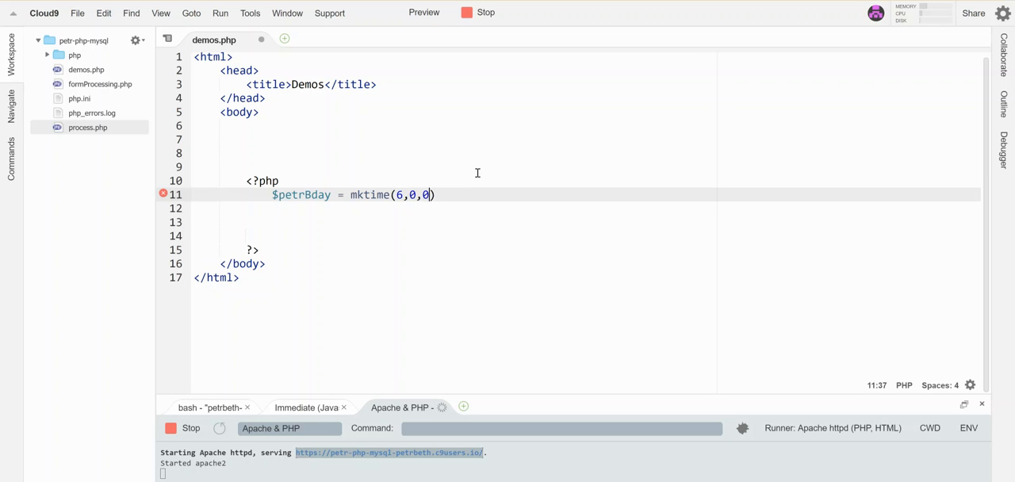
{"action": "type", "text": ","}
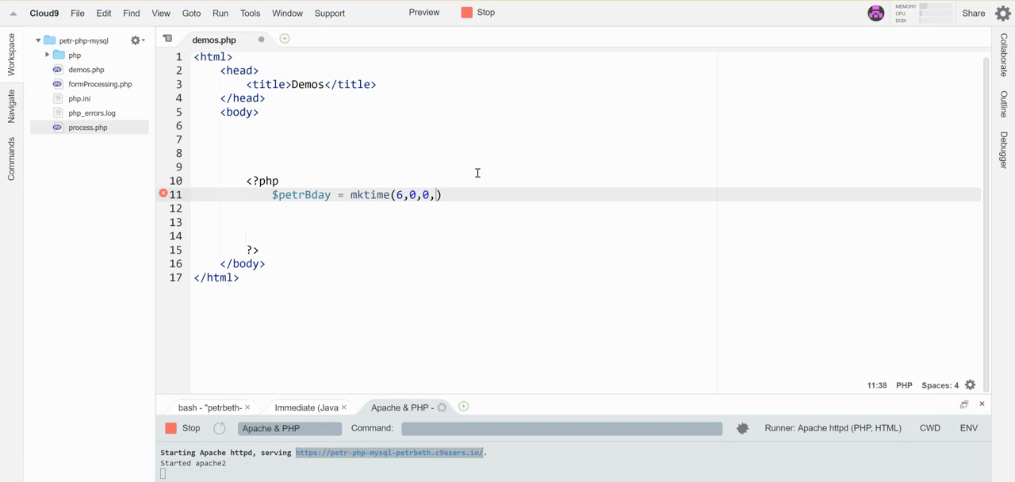
{"action": "type", "text": "7"}
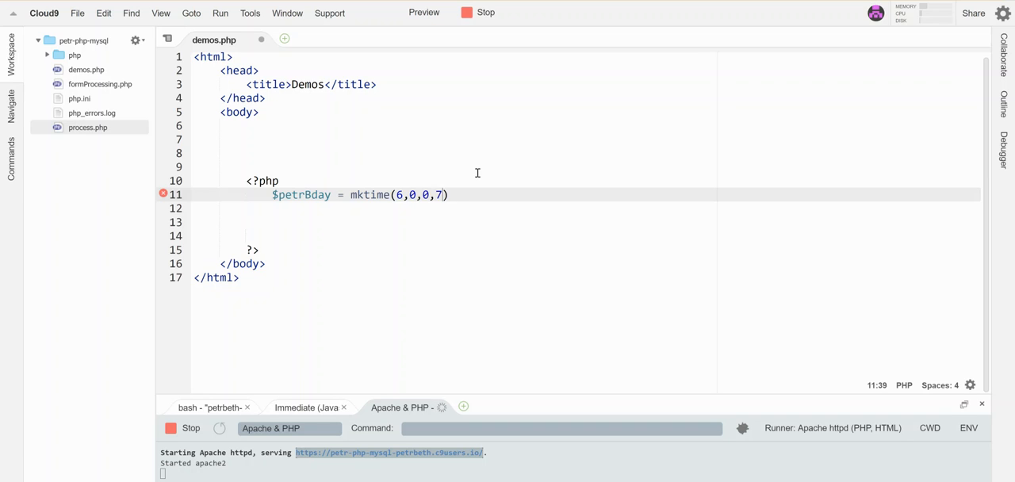
{"action": "type", "text": "14,"}
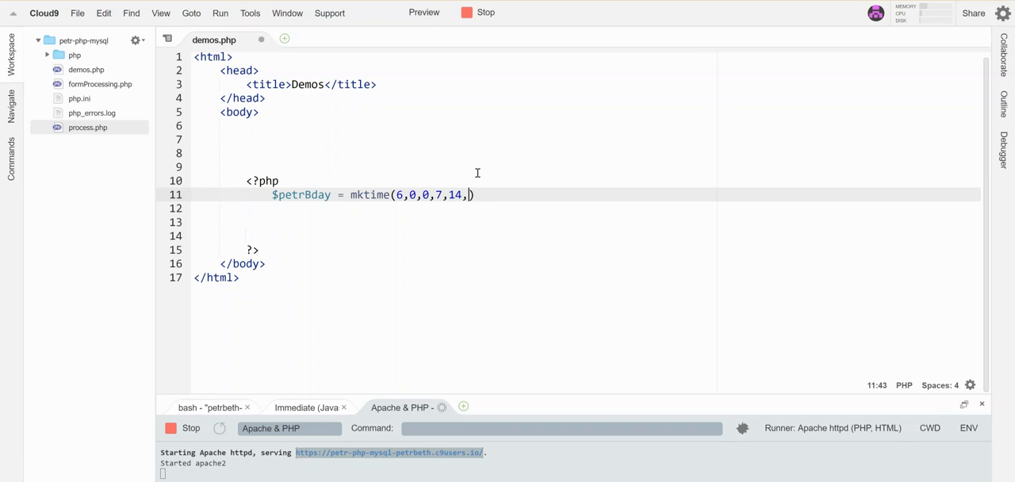
{"action": "type", "text": "1978)"}
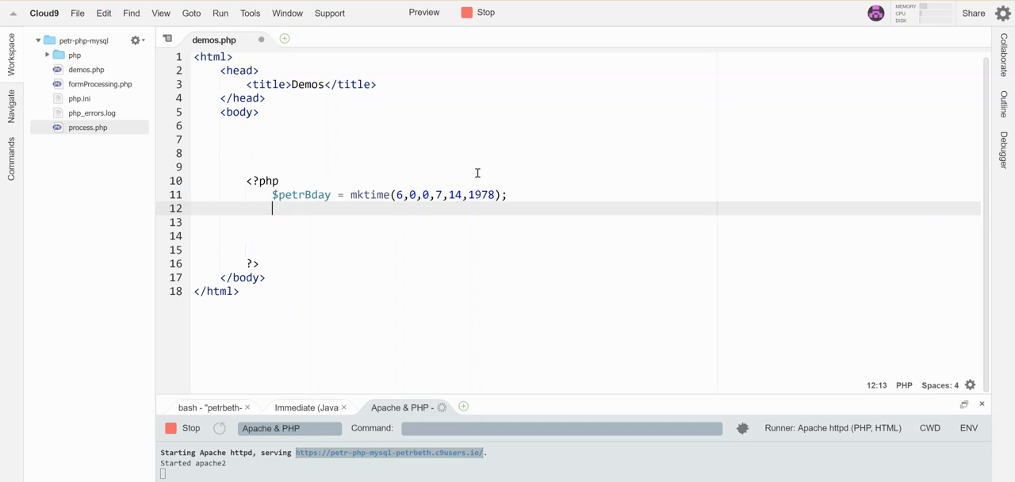
- Add echo $petrBday; after the assignment and save demos.php
{"action": "type", "text": "echo $petrBday;"}
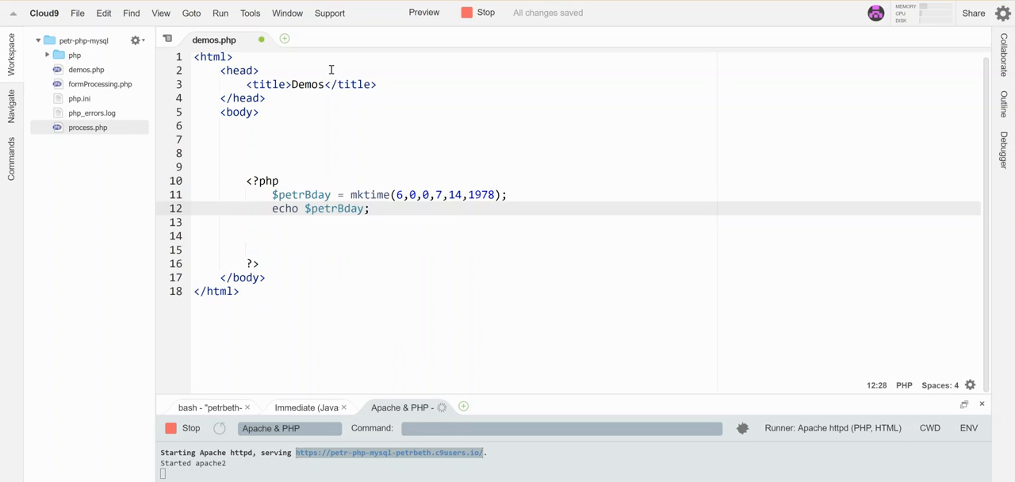
{"action": "left_click", "coordinate": [424, 12]}
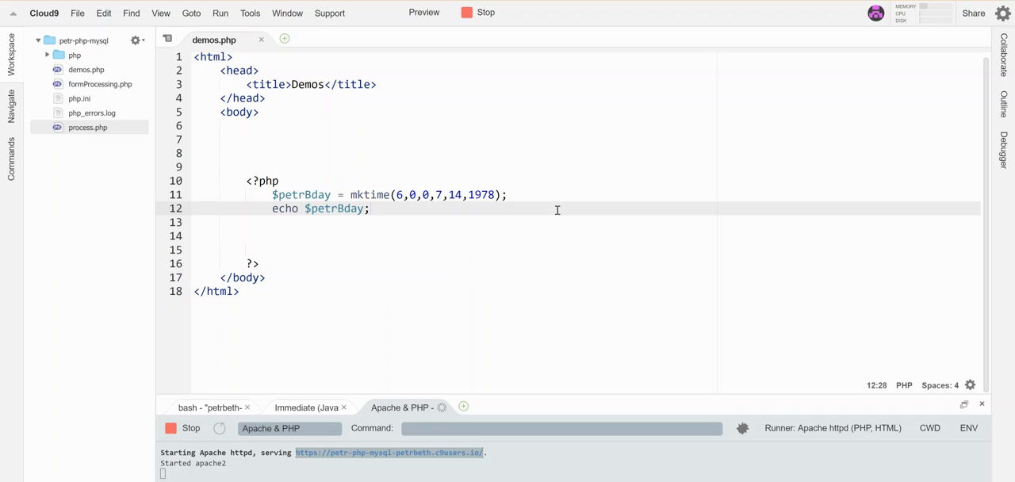
- Change the echo to date("F j, Y",$petrBday); and begin a second echo below it
{"action": "key", "text": "Backspace"}
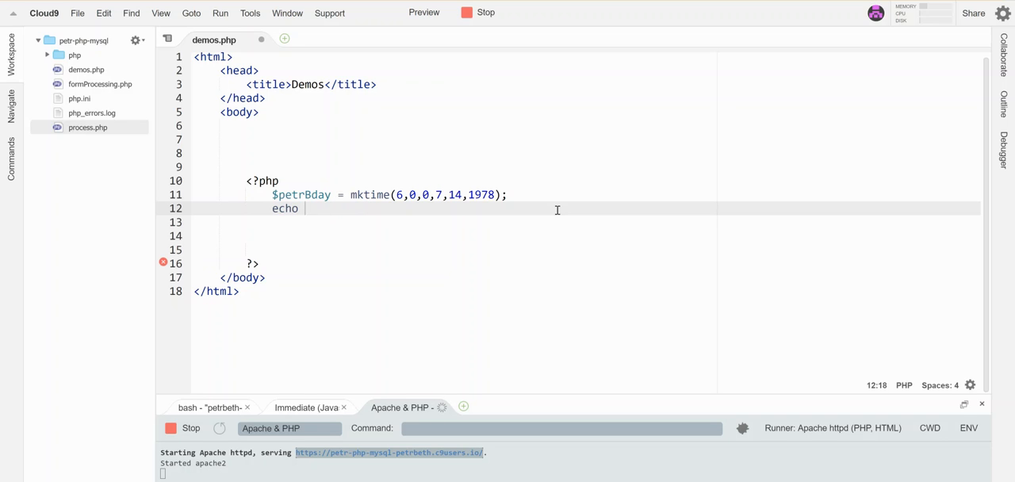
{"action": "type", "text": "date(,$petrBday"}
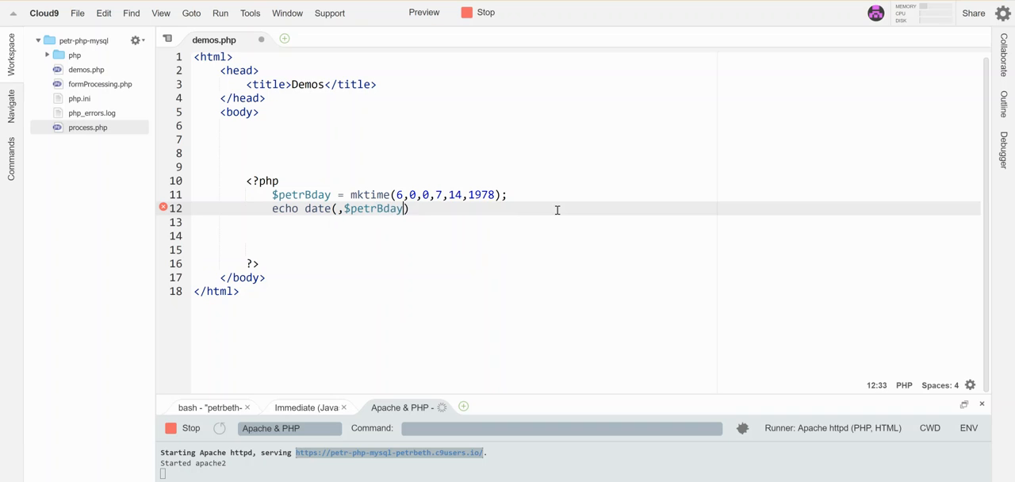
{"action": "type", "text": ";"}
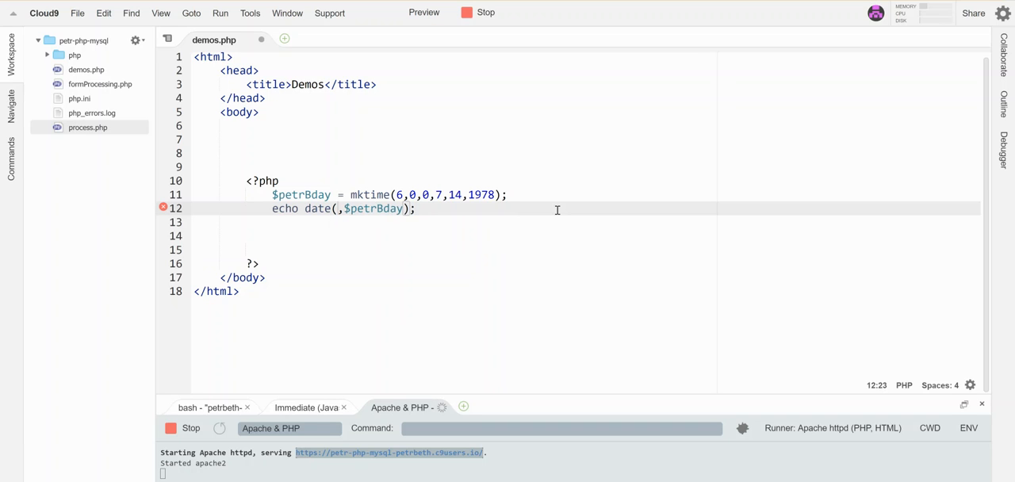
{"action": "type", "text": "\"\""}
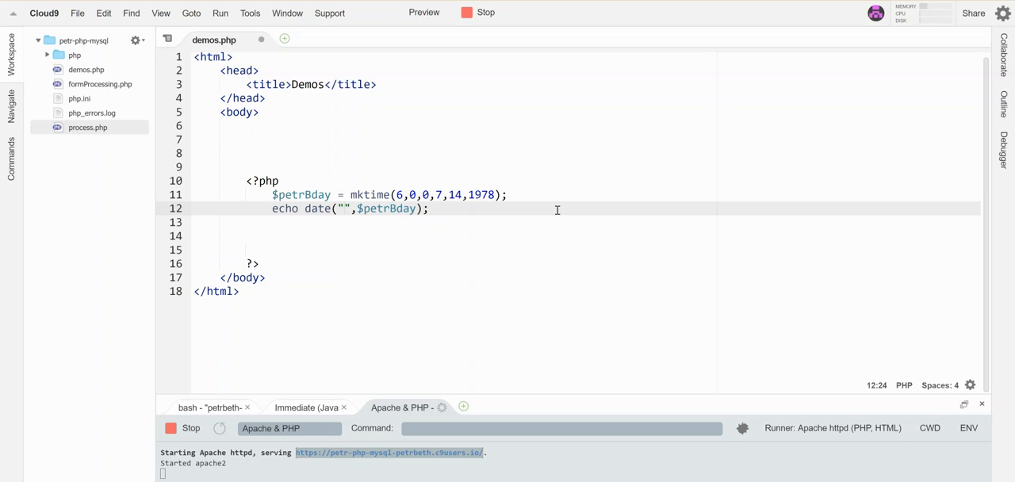
{"action": "type", "text": "F"}
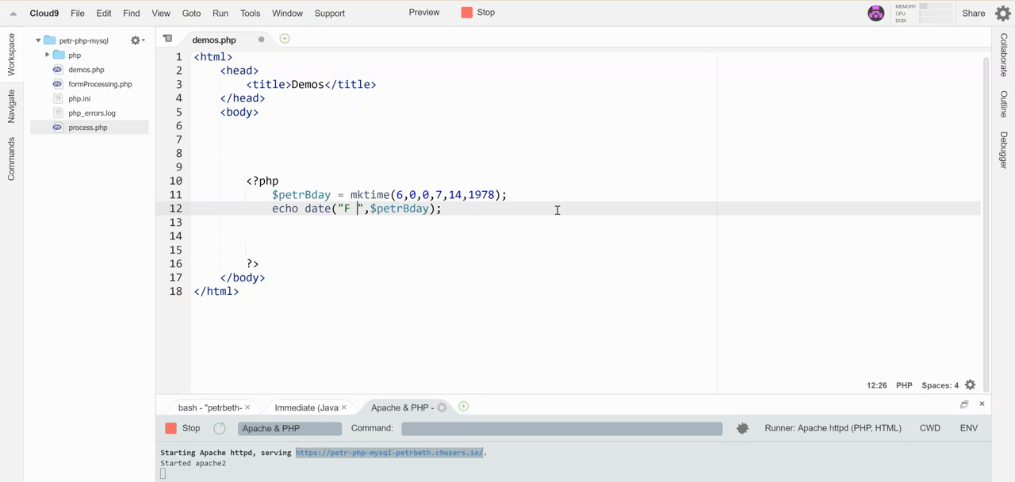
{"action": "type", "text": "j"}
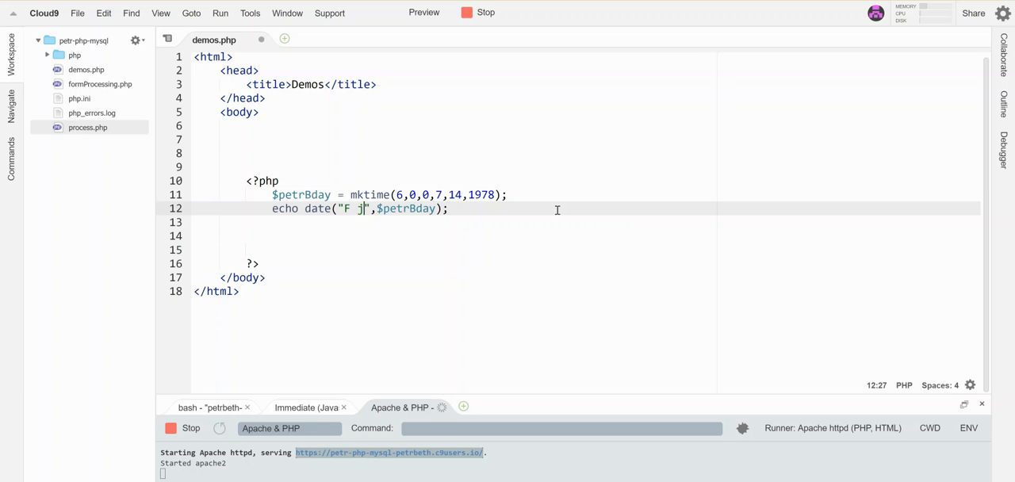
{"action": "type", "text": ","}
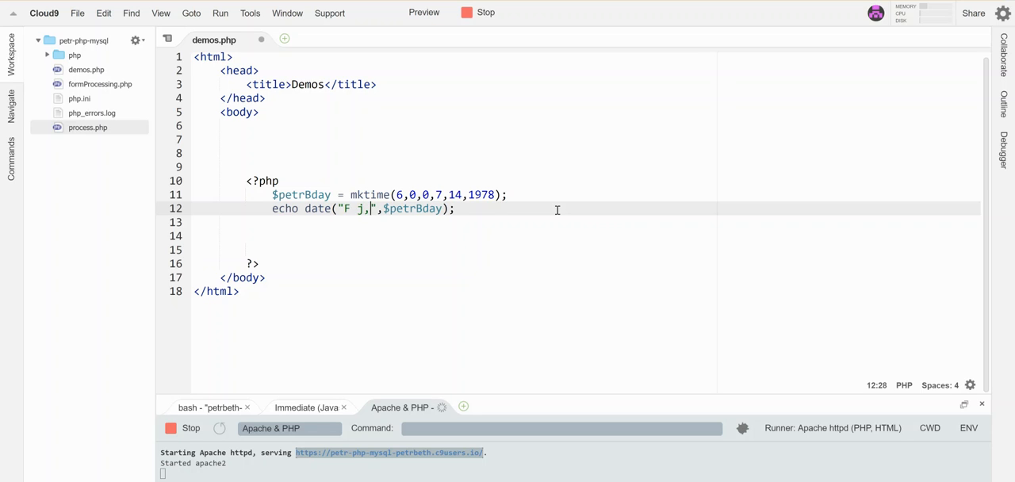
{"action": "type", "text": "Y"}
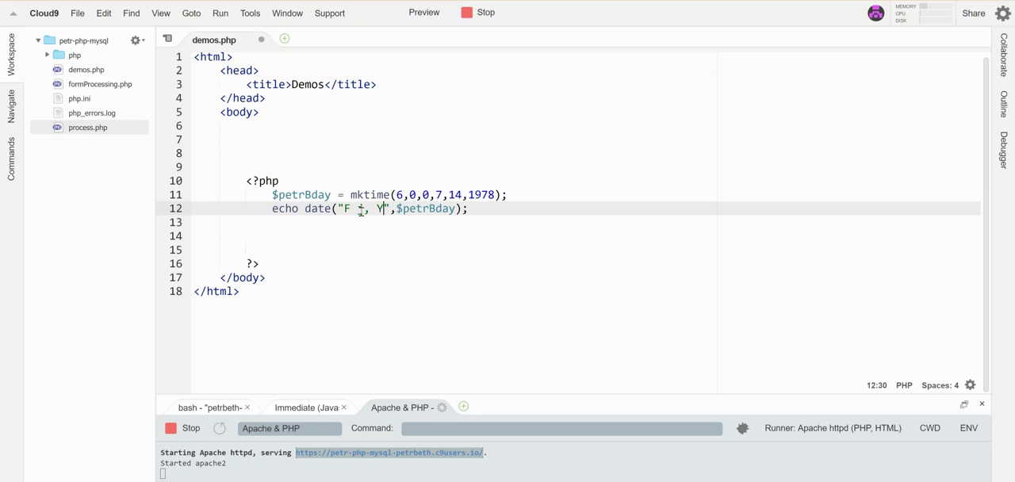
{"action": "type", "text": "j"}
{"action": "left_click", "coordinate": [586, 222]}
{"action": "type", "text": "echo"}
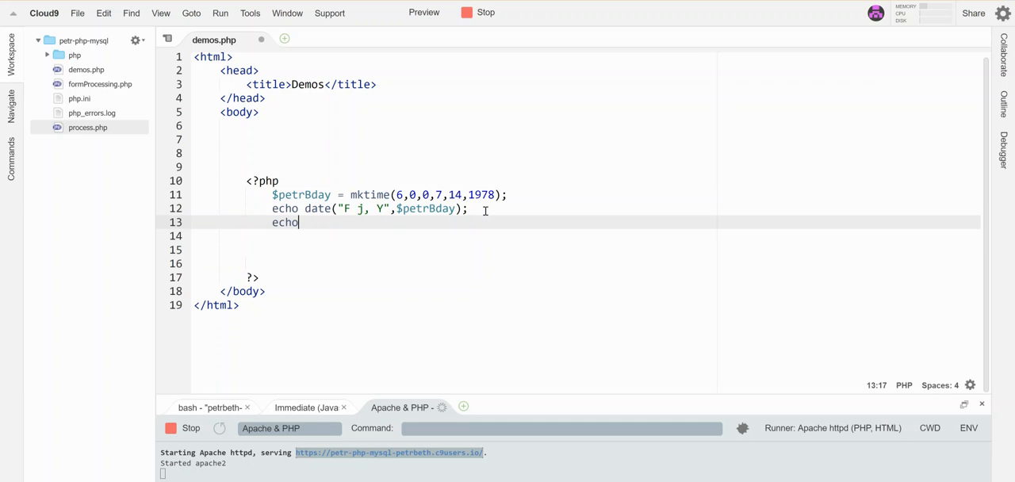
- Write the second echo as "<br/>".date("h:i a"); for the time format
{"action": "type", "text": "\"<br/>\""}
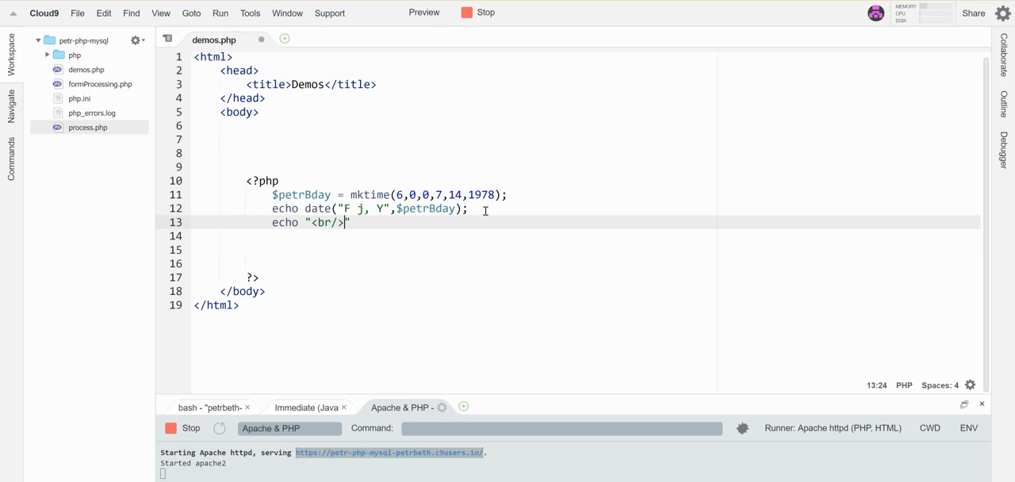
{"action": "type", "text": ".datre"}
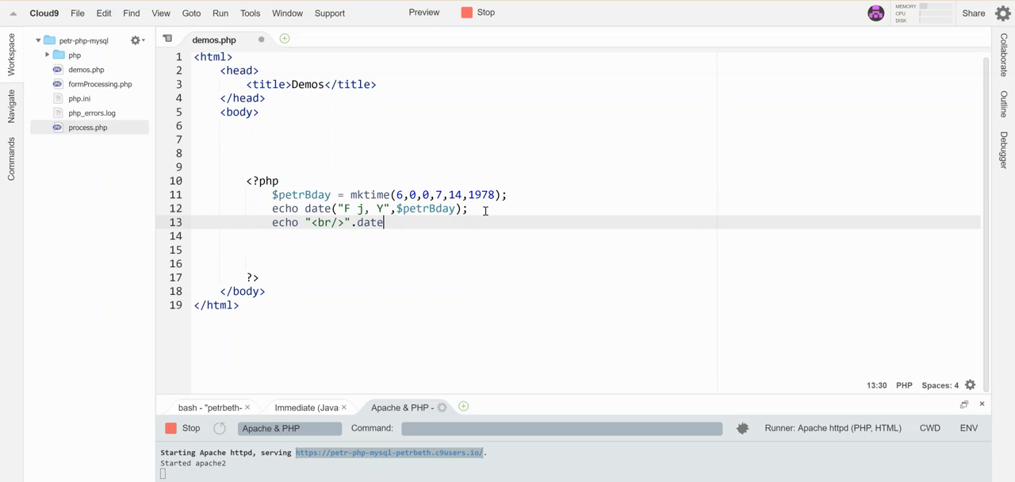
{"action": "type", "text": "(\"\")"}
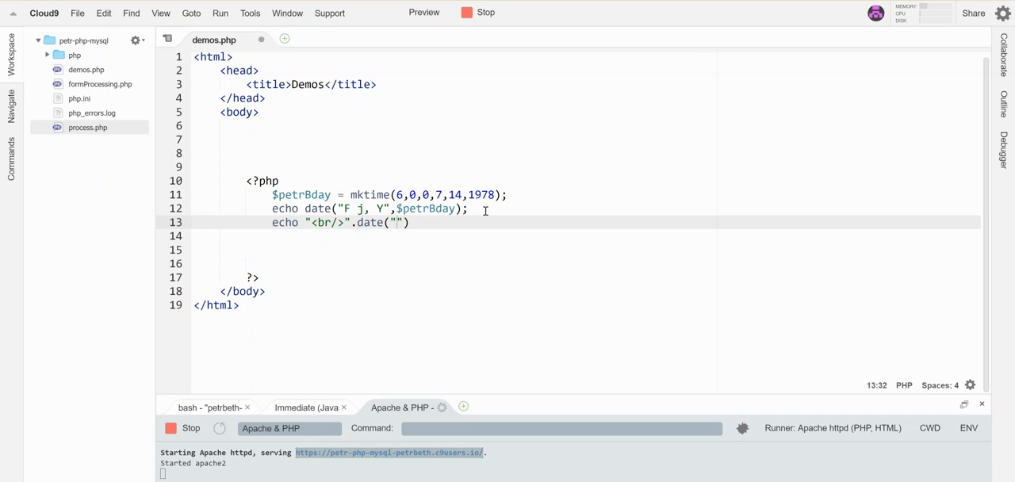
{"action": "type", "text": "h:"}
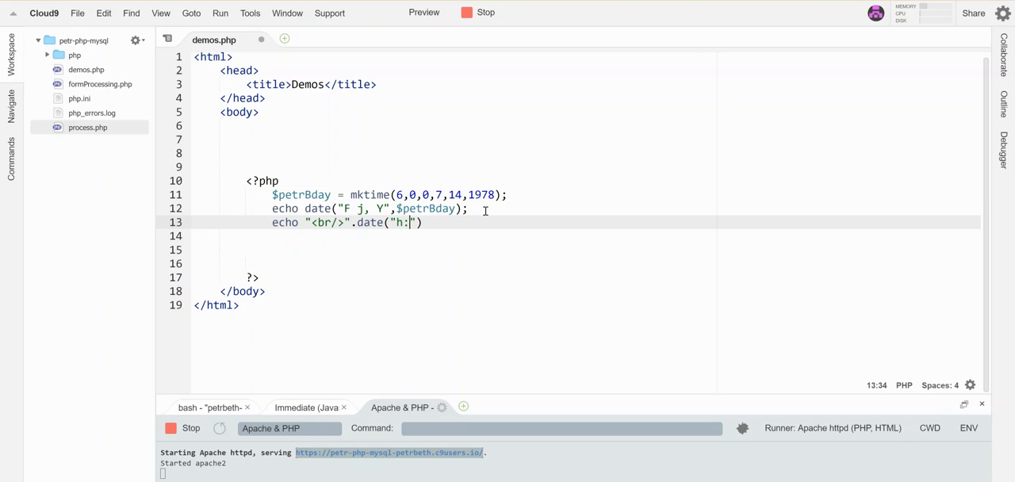
{"action": "type", "text": "i a"}
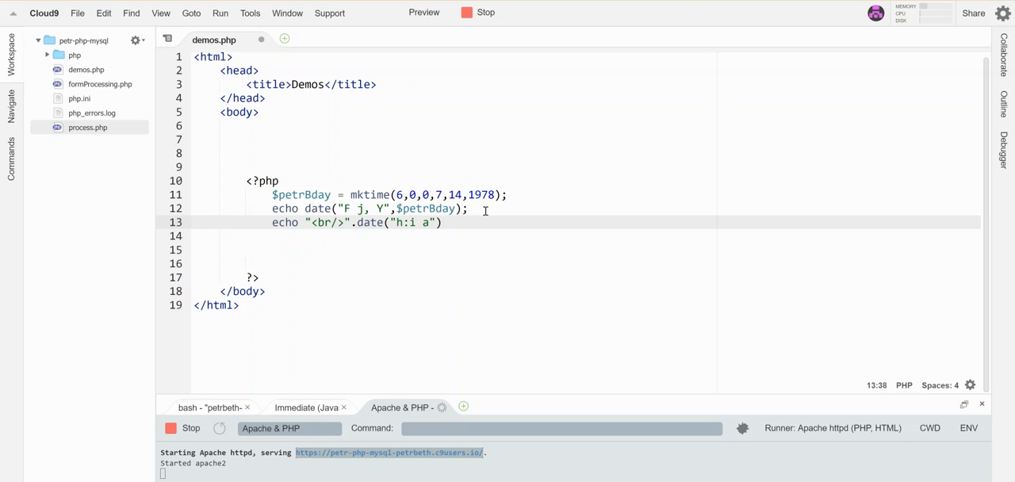
{"action": "type", "text": ";"}
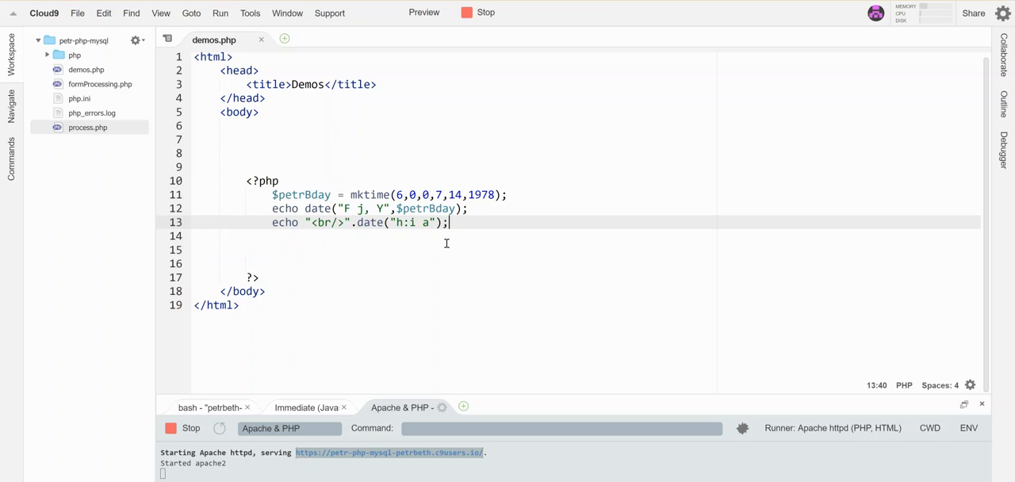
- Add the $petrBday argument to the time date() call and save the file
{"action": "left_click", "coordinate": [436, 222]}
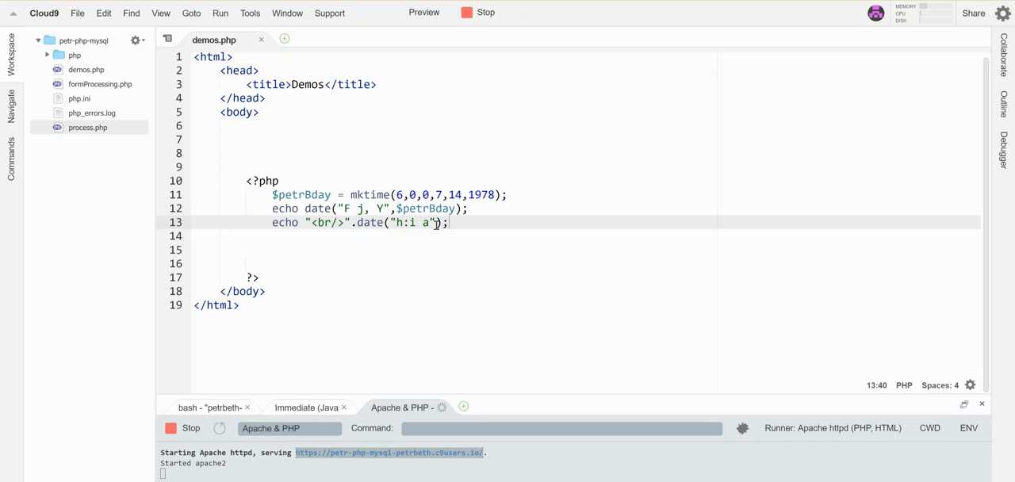
{"action": "type", "text": ", $"}
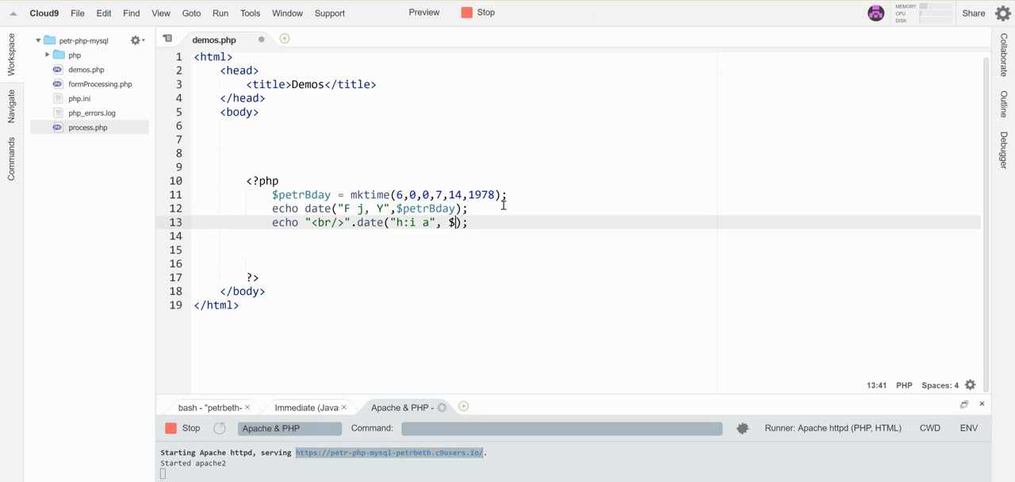
{"action": "type", "text": "petrBday"}
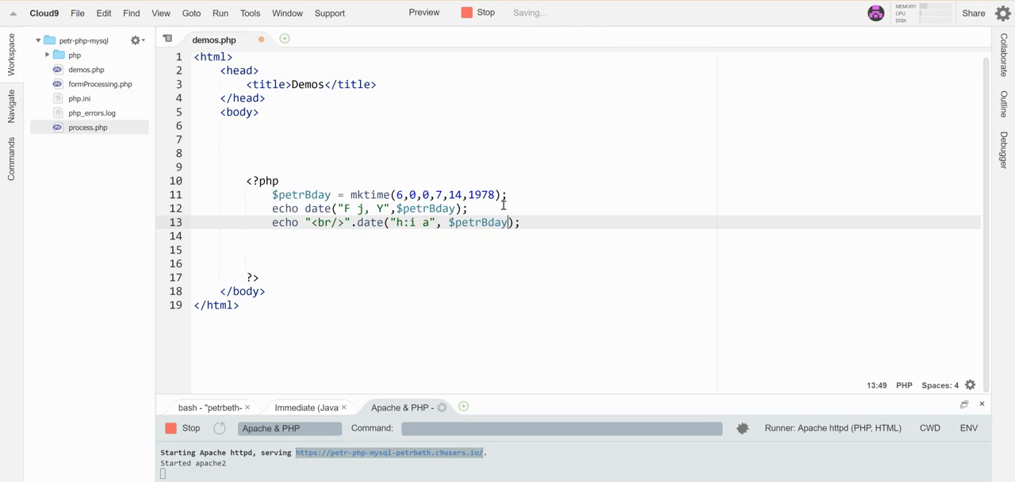
{"action": "key", "text": "ctrl+s"}
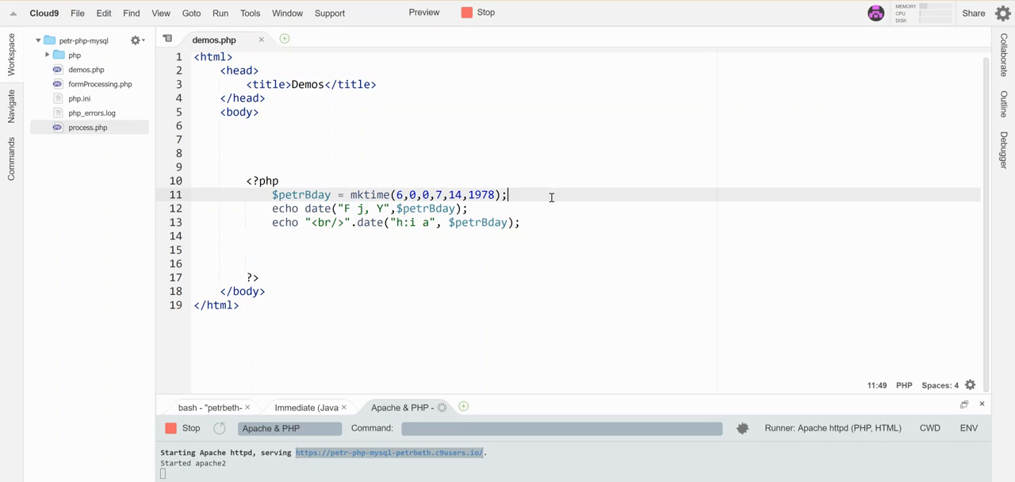
- Add $rightNow = mktime(); and use $rightNow in the "F j, Y" date echo
{"action": "type", "text": "$right"}
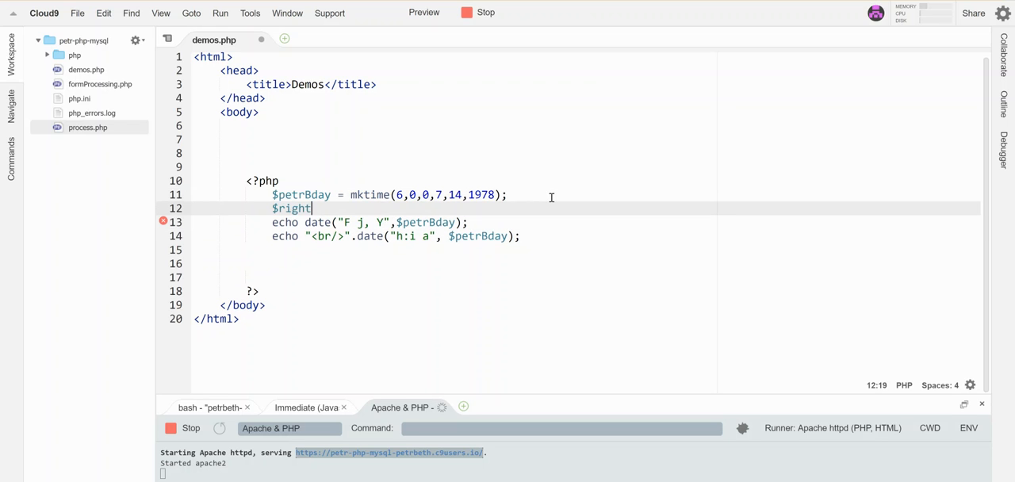
{"action": "type", "text": "Now"}
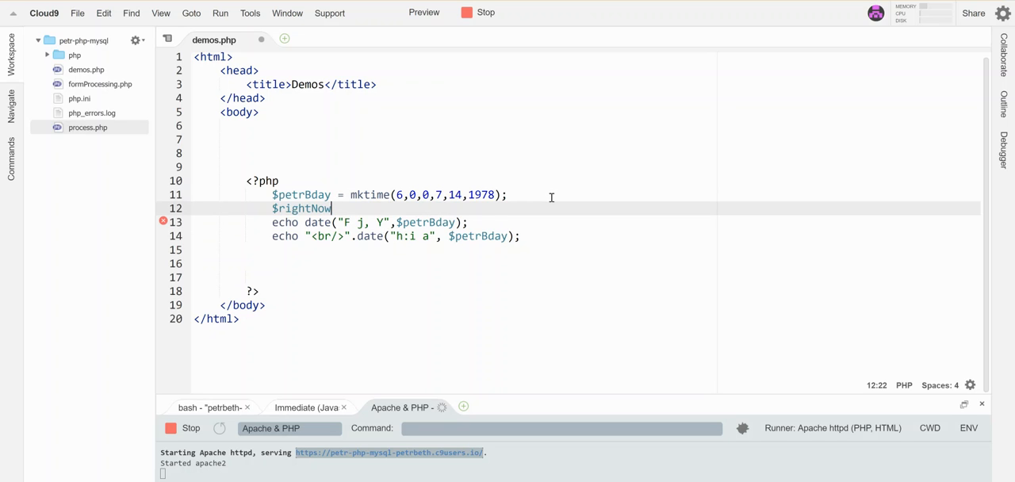
{"action": "type", "text": "="}
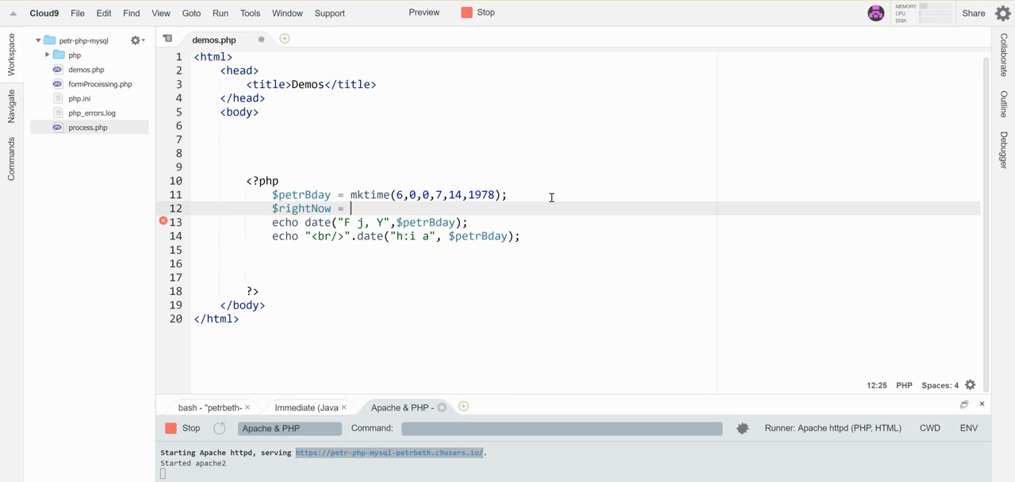
{"action": "type", "text": "mktime();"}
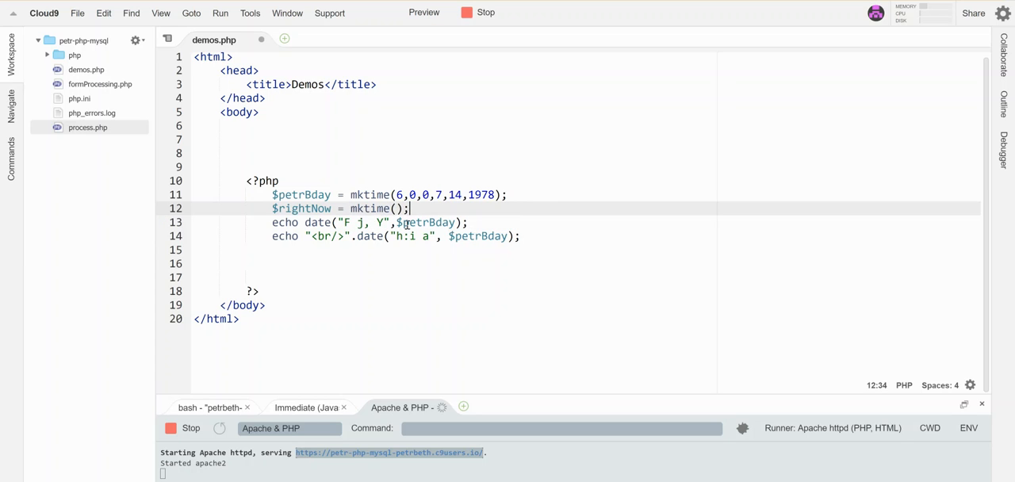
{"action": "double_click", "coordinate": [426, 222]}
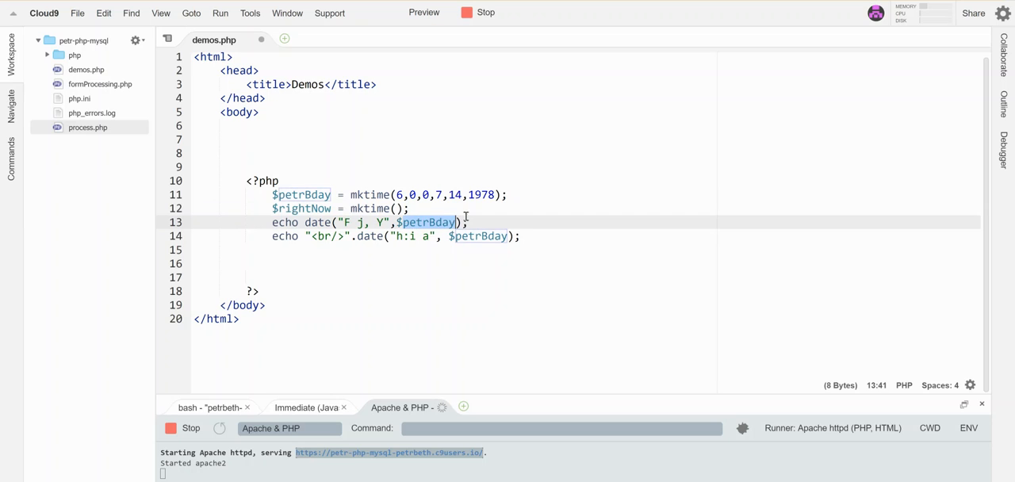
{"action": "type", "text": "$rightNow"}
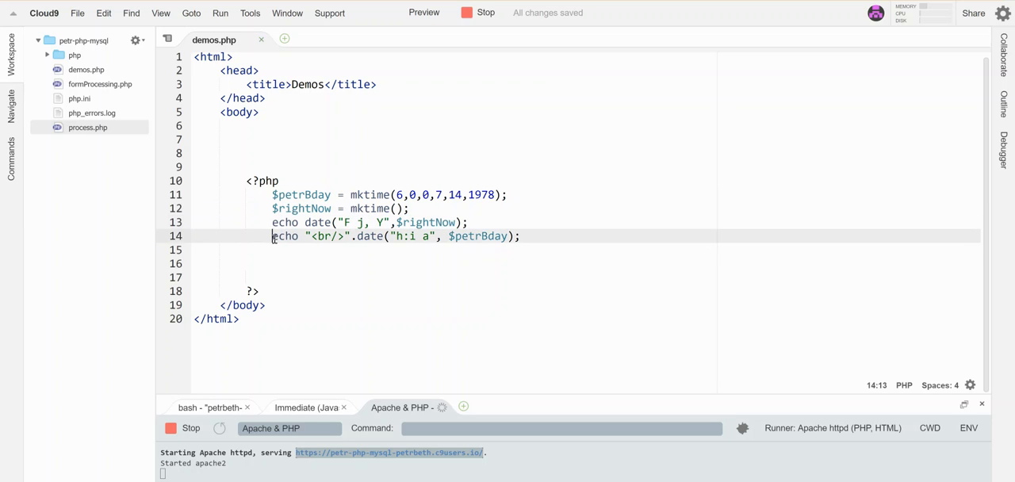
- Comment out the $rightNow line and the date echo with //, then save
{"action": "type", "text": "//"}
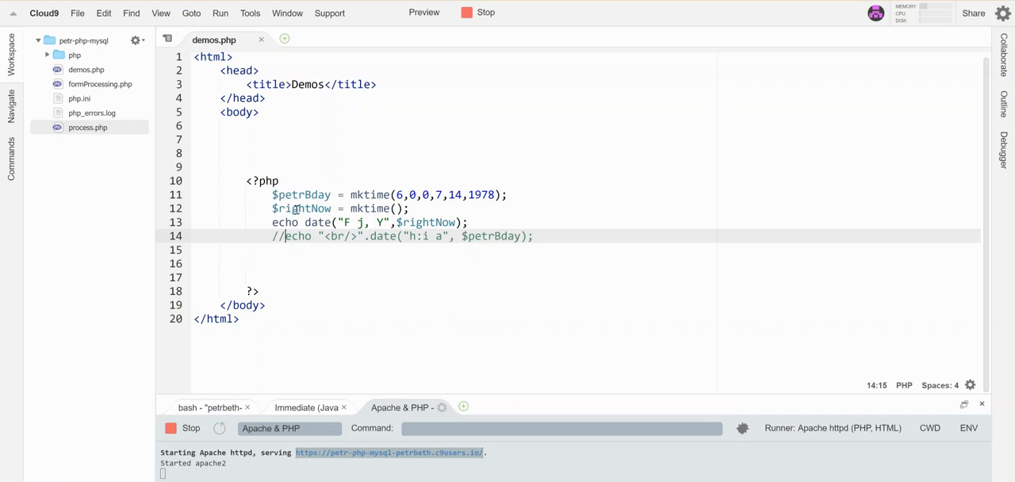
{"action": "type", "text": "//"}
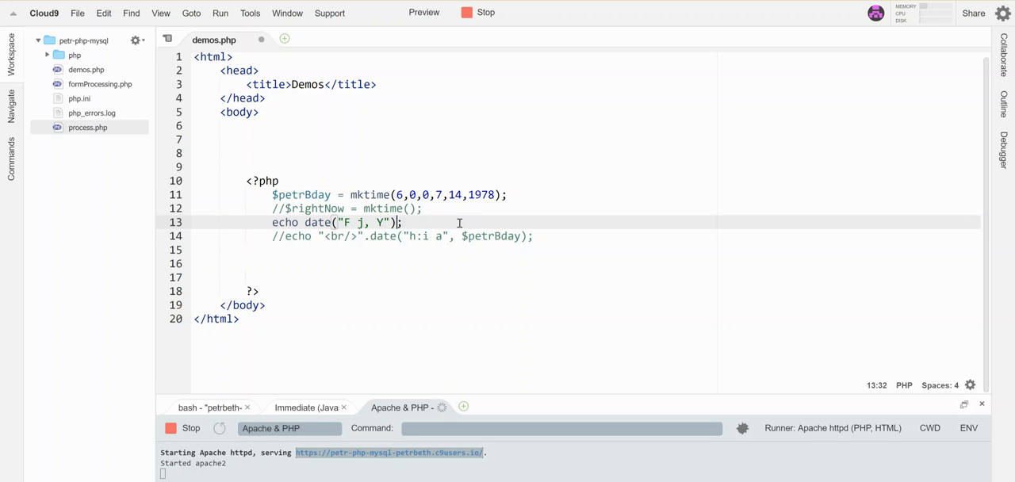
{"action": "key", "text": "ctrl+s"}
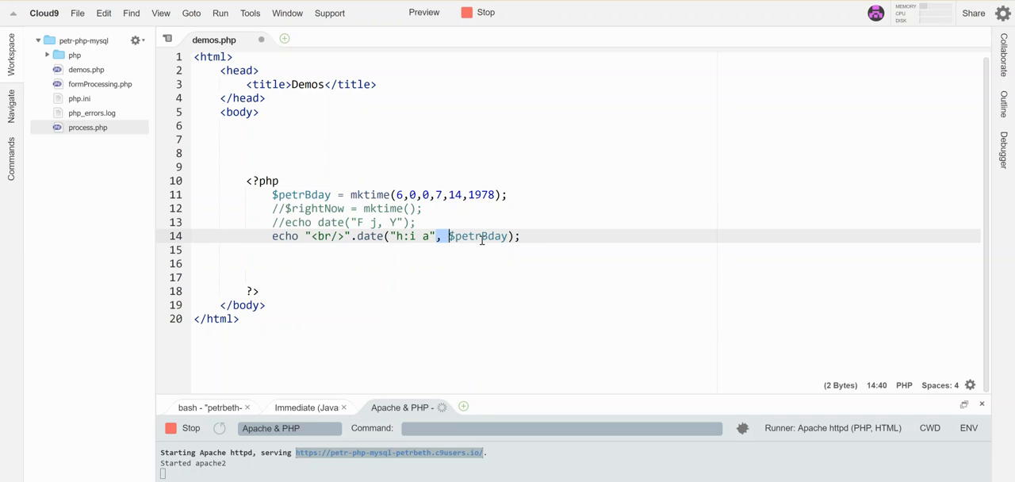
- Remove , $petrBday from the time echo, save, and open blank lines after <?php
{"action": "key", "text": "Backspace"}
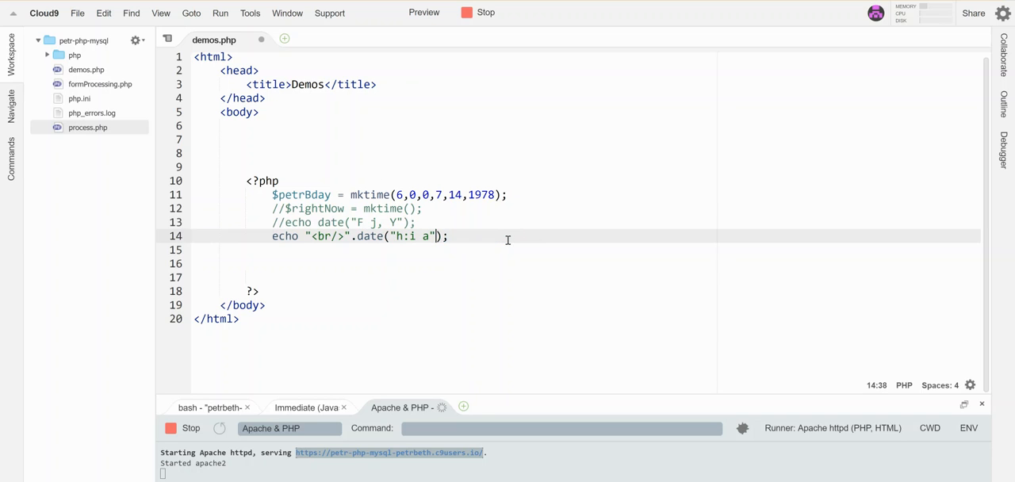
{"action": "key", "text": "ctrl+s"}
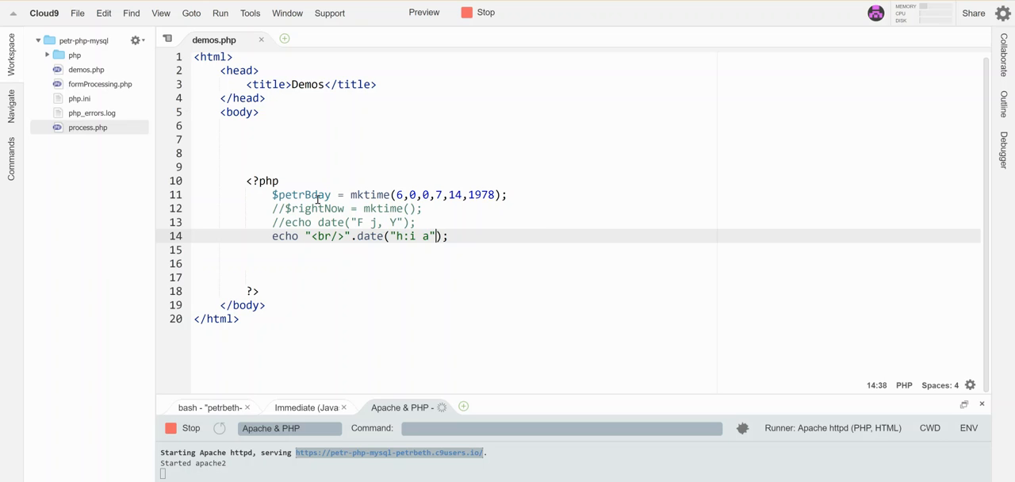
{"action": "key", "text": "Enter"}
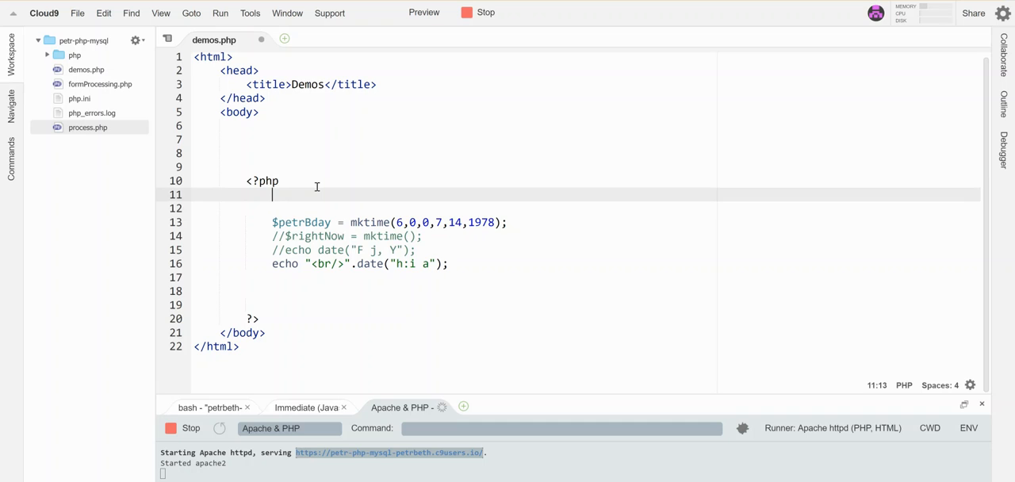
- Add date_default_timezone_set('EST'); as the first PHP line and save
{"action": "type", "text": "date"}
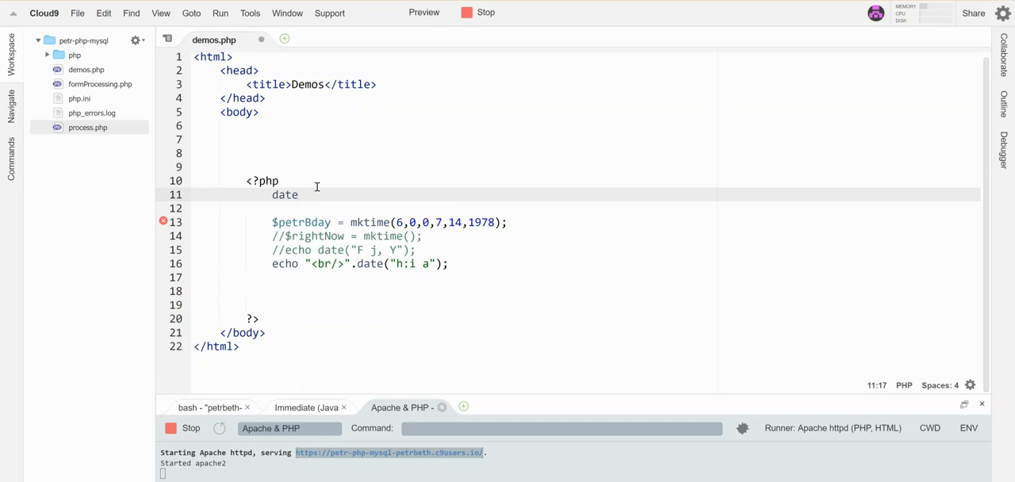
{"action": "type", "text": "_default_timezone_set('"}
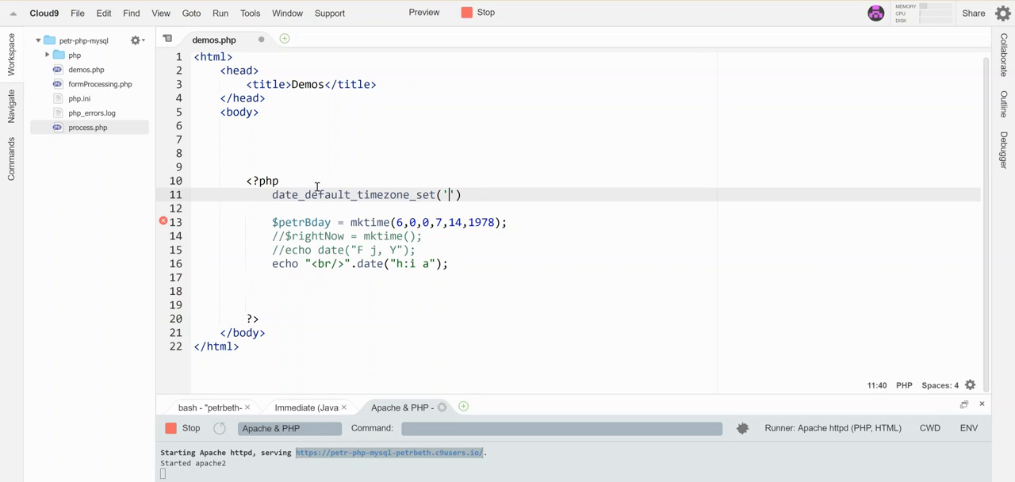
{"action": "type", "text": "EST"}
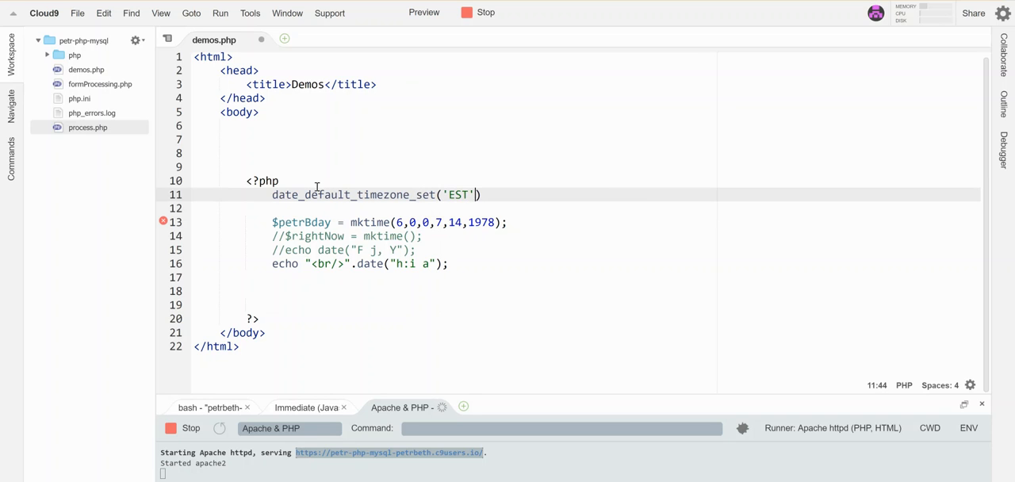
{"action": "type", "text": ");"}
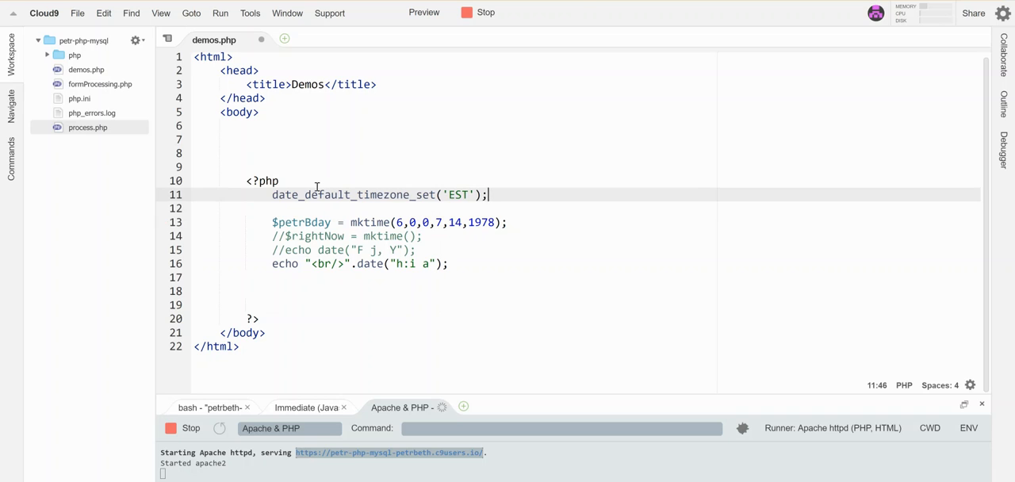
{"action": "key", "text": "ctrl+s"}
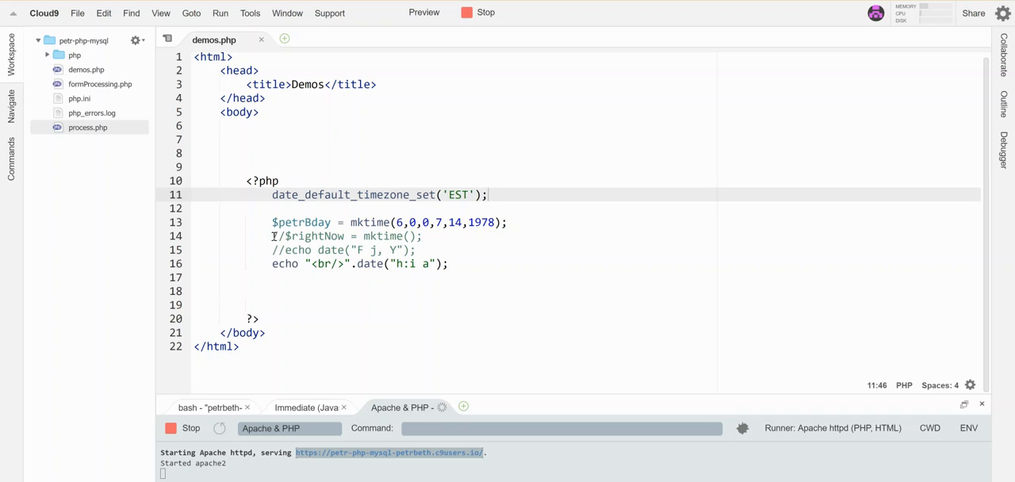
- Delete the three old commented and time-echo lines below the birthday assignment
{"action": "left_click_drag", "start_coordinate": [273, 235], "coordinate": [447, 263]}
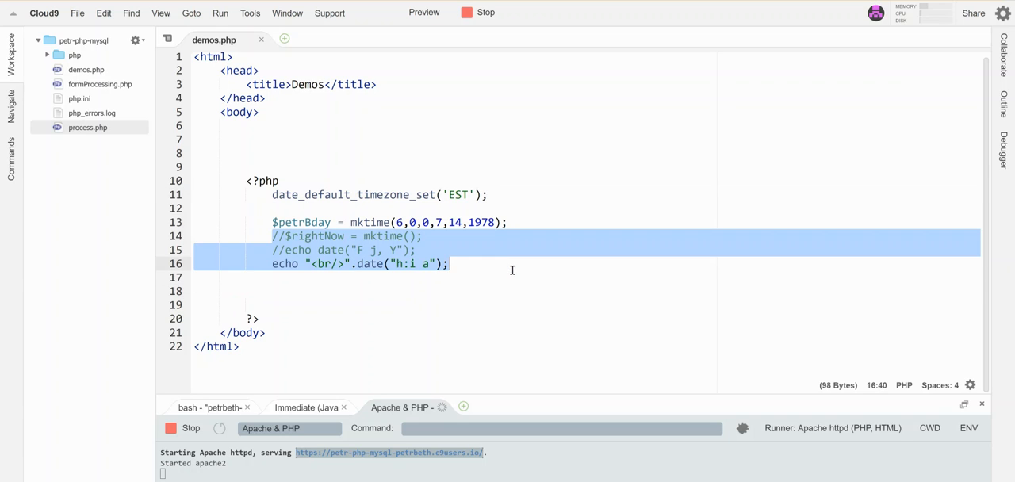
{"action": "key", "text": "Delete"}
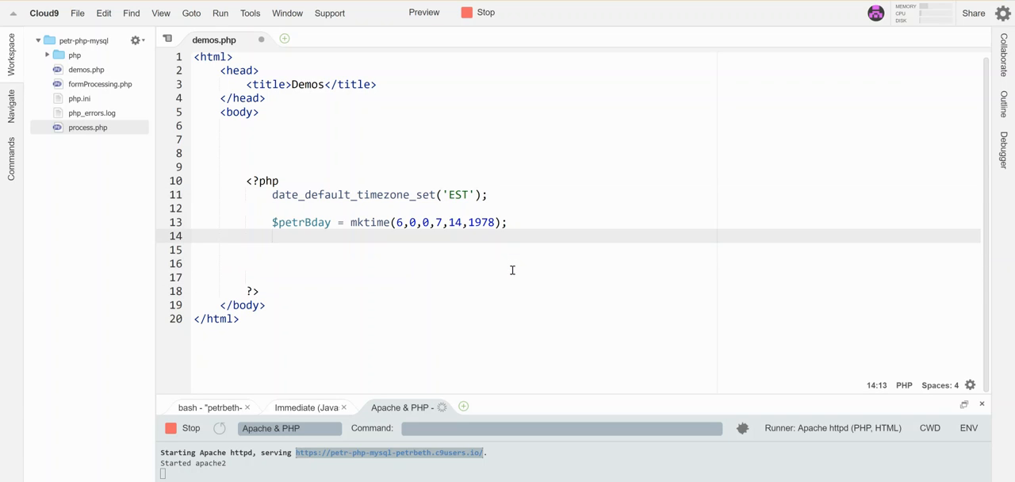
- Write $month = date("F",$petrBday); and $monthNow = date("F"); below the birthday line
{"action": "type", "text": "$"}
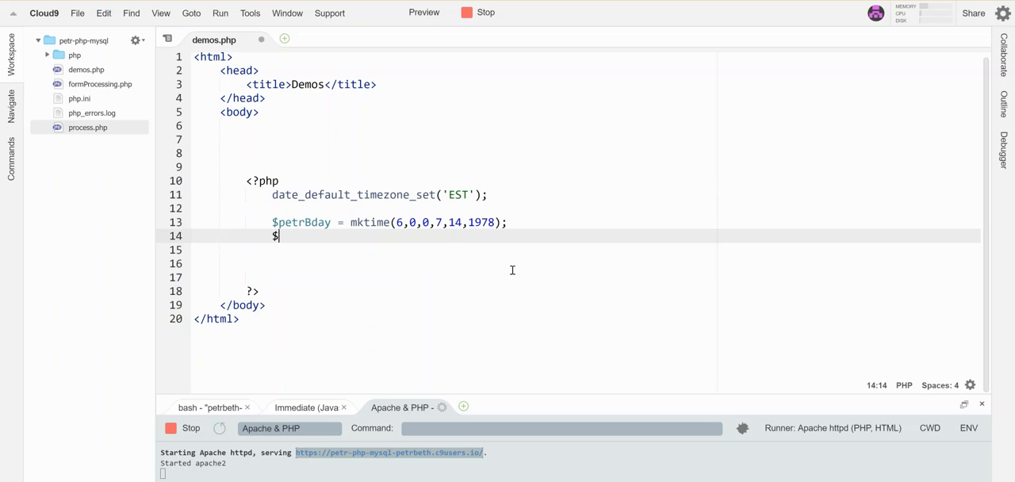
{"action": "type", "text": "month ="}
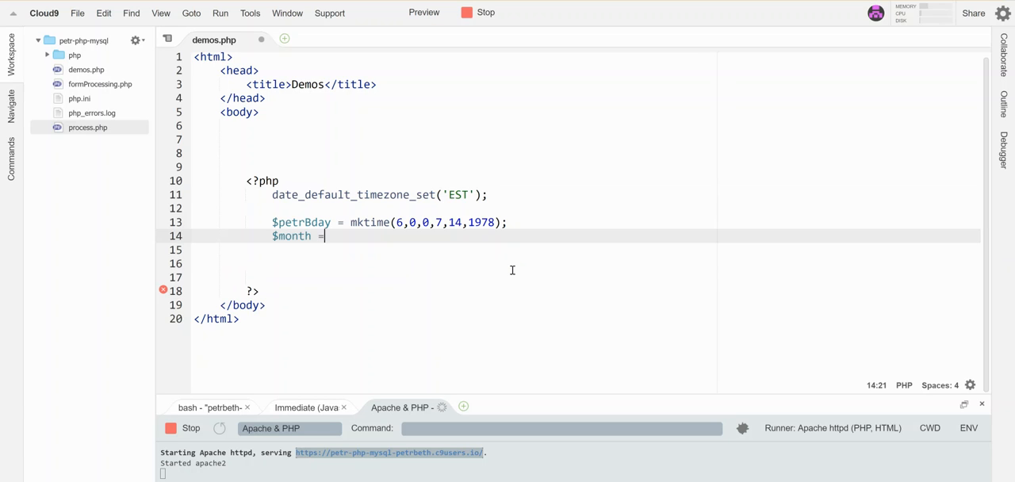
{"action": "type", "text": "date()"}
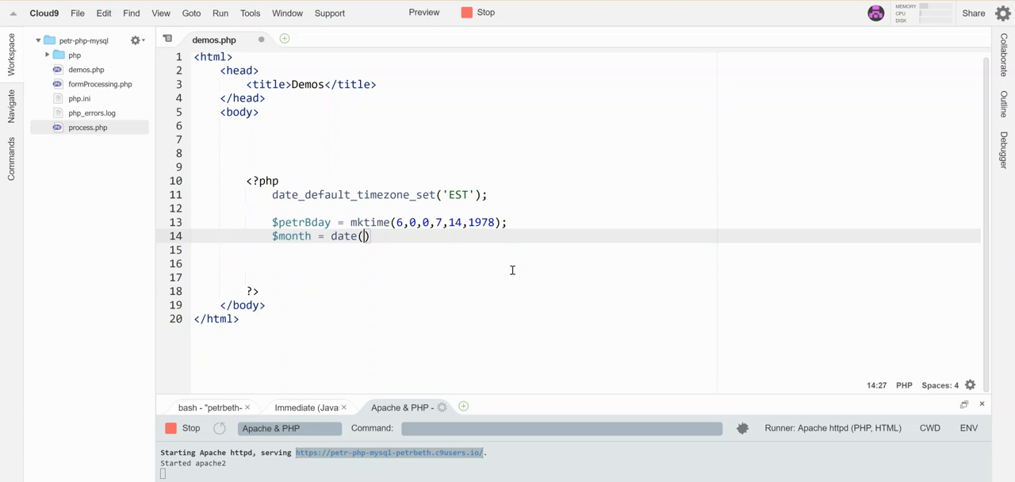
{"action": "type", "text": "\"\""}
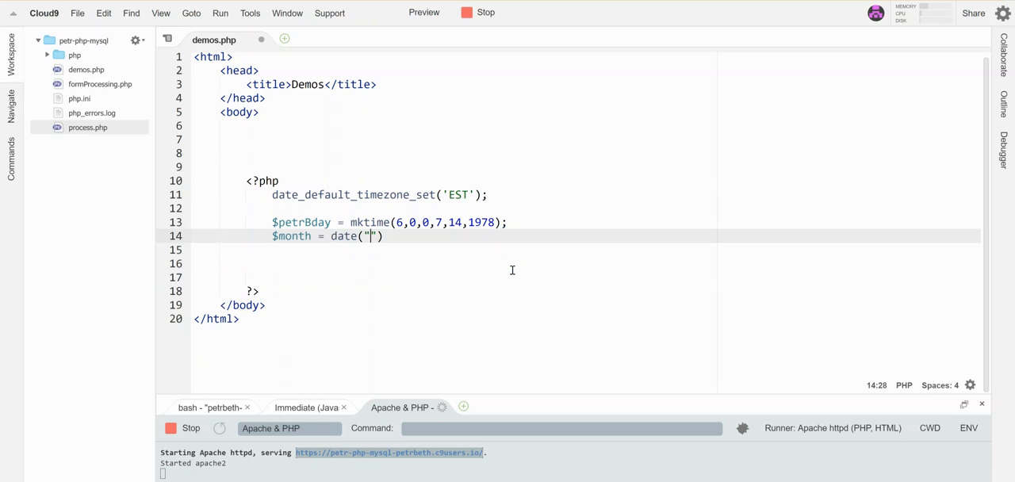
{"action": "type", "text": "F"}
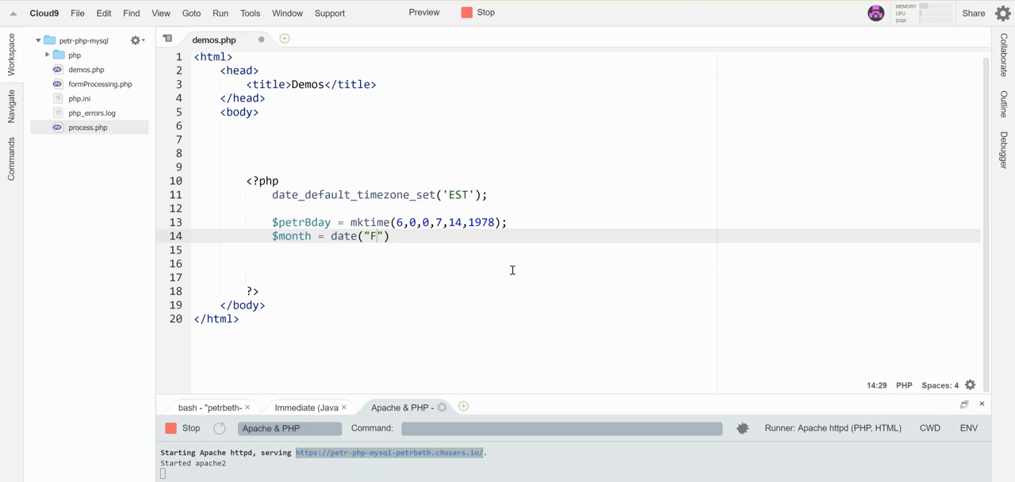
{"action": "type", "text": ",$petrBday"}
{"action": "left_click", "coordinate": [585, 249]}
{"action": "type", "text": "$mont"}
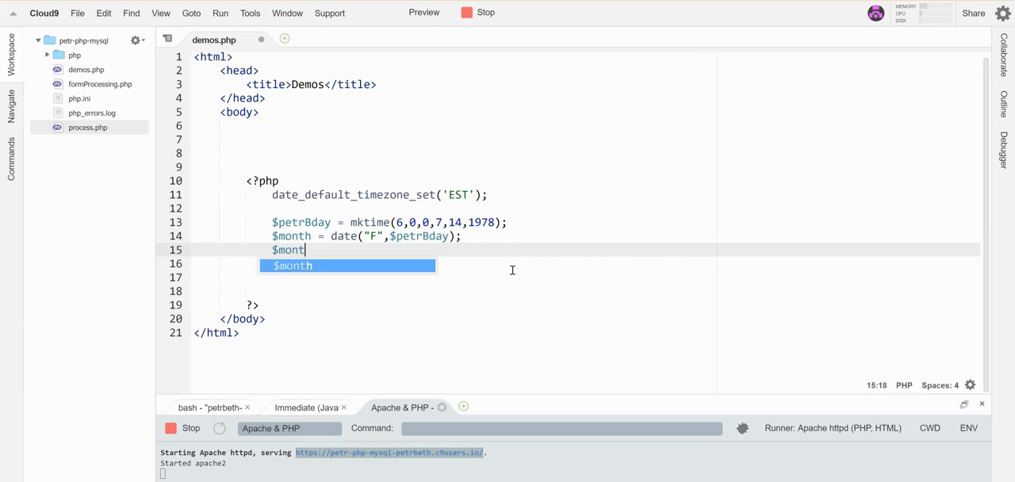
{"action": "type", "text": "hNow = date(\"F\");"}
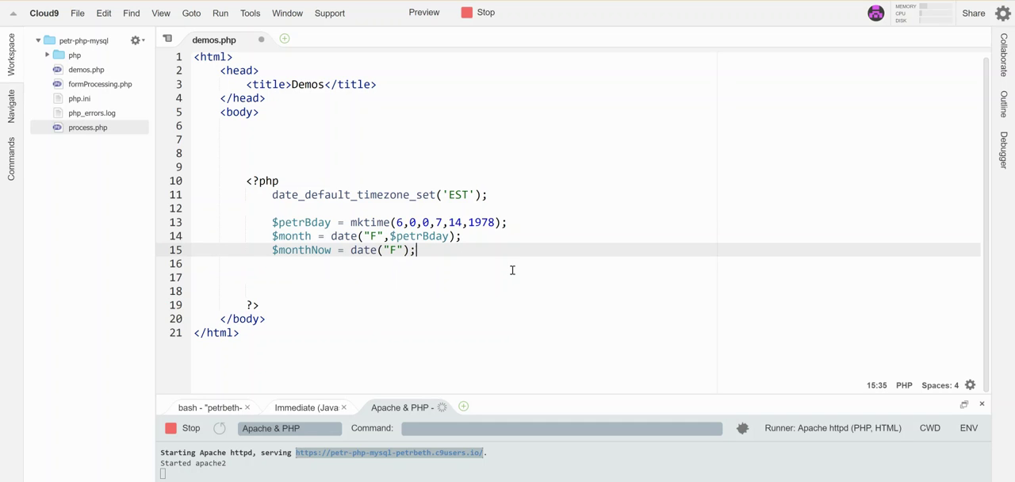
- Start if($month==$monthNow){ echo "It's your bday month!"; }
{"action": "type", "text": "if("}
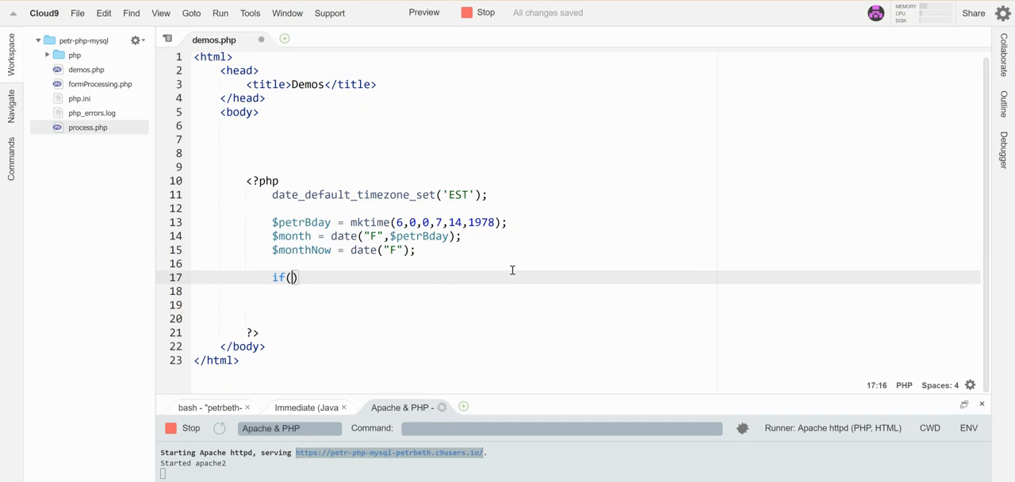
{"action": "type", "text": "$month"}
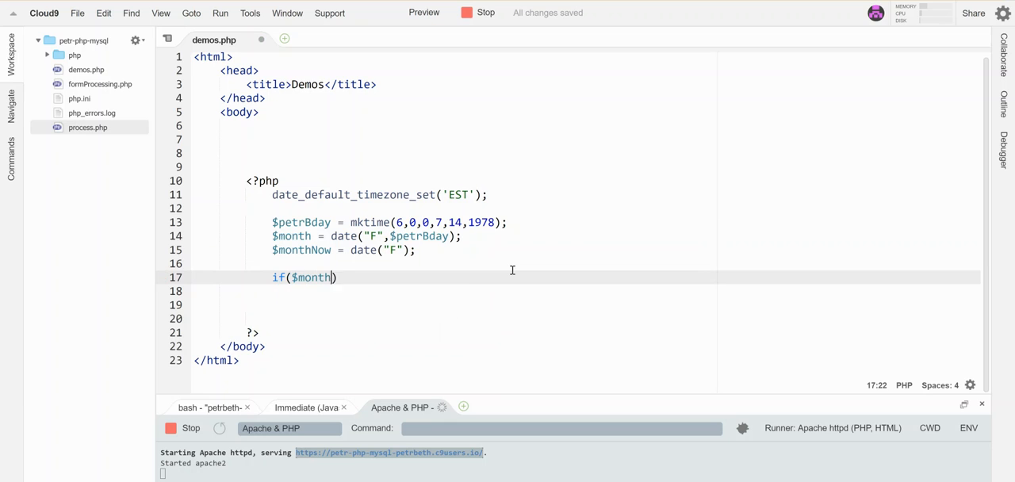
{"action": "type", "text": "==$monthNow"}
{"action": "left_click", "coordinate": [585, 291]}
{"action": "type", "text": "echo \""}
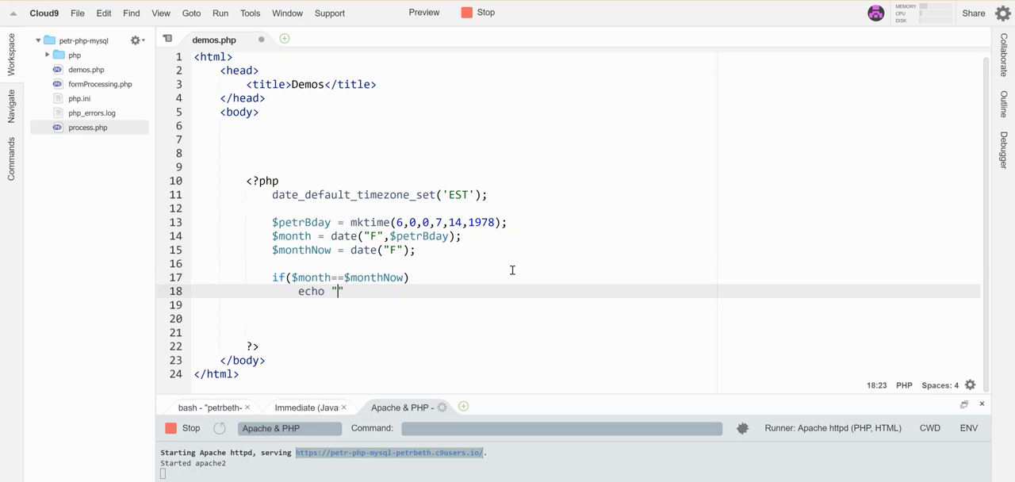
{"action": "type", "text": "It's"}
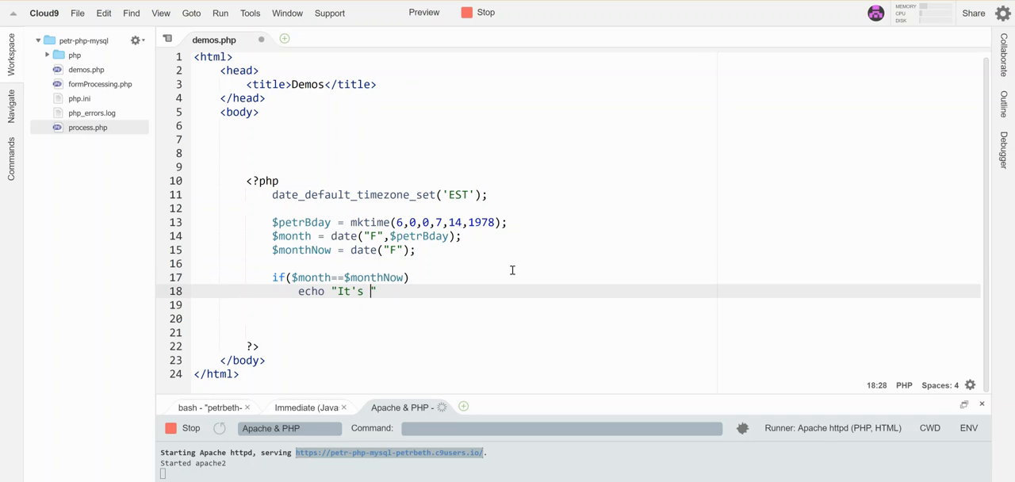
{"action": "type", "text": "your bday month!\""}
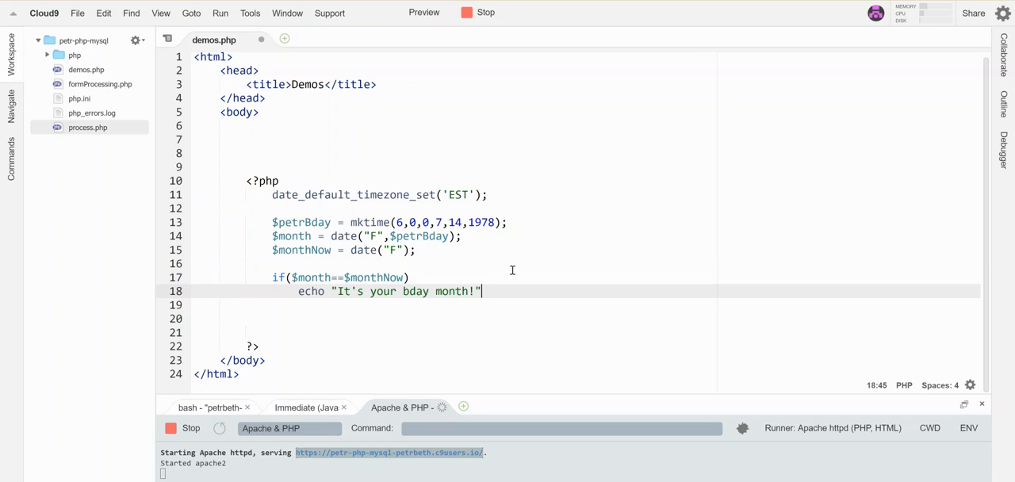
{"action": "type", "text": ";"}
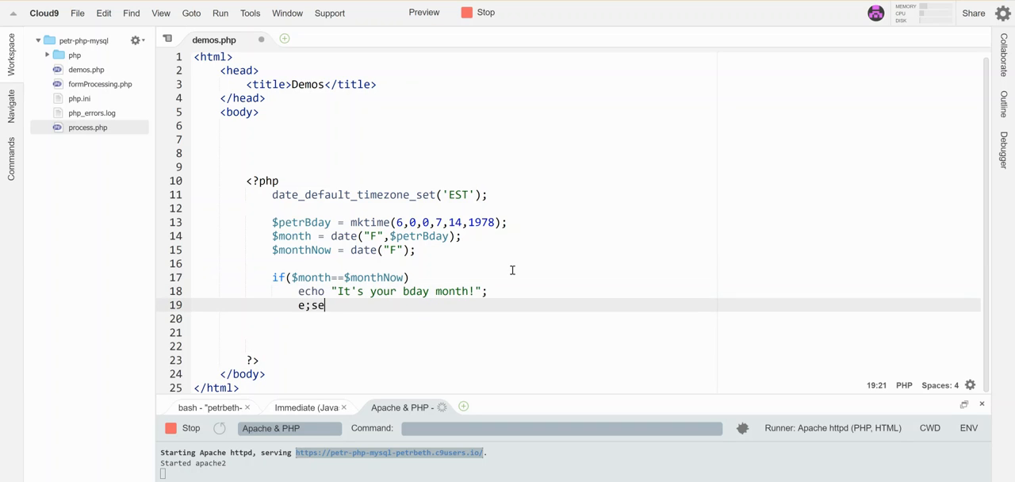
- Add the else branch echoing "Not your bday yet!" with its closing brace on a new line
{"action": "type", "text": "else{"}
{"action": "left_click", "coordinate": [585, 317]}
{"action": "type", "text": "echo"}
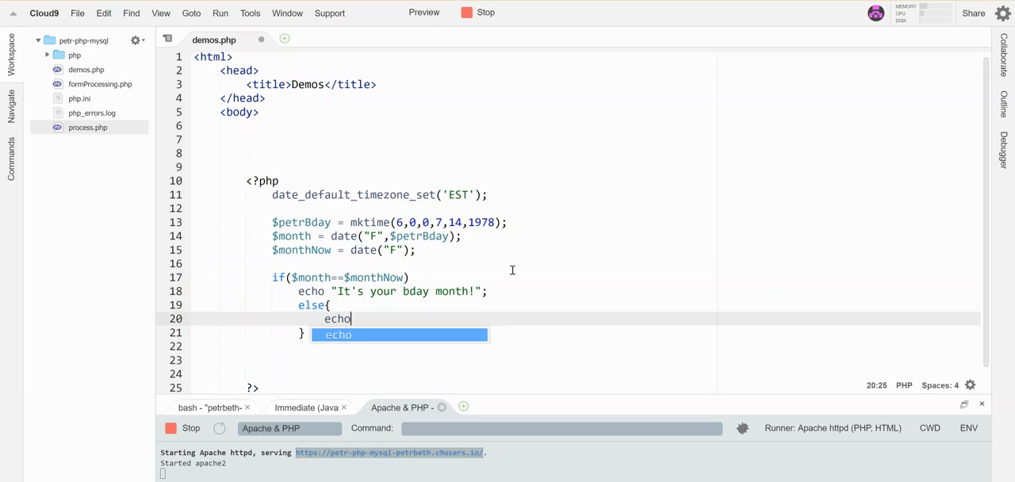
{"action": "type", "text": "\"Not your bday yet!\";"}
{"action": "left_click", "coordinate": [585, 276]}
{"action": "type", "text": "{"}
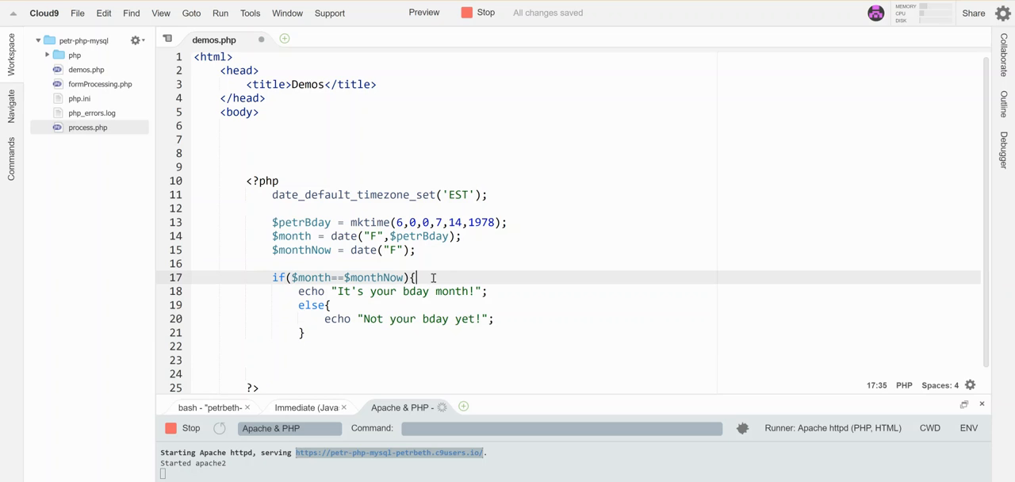
{"action": "key", "text": "enter"}
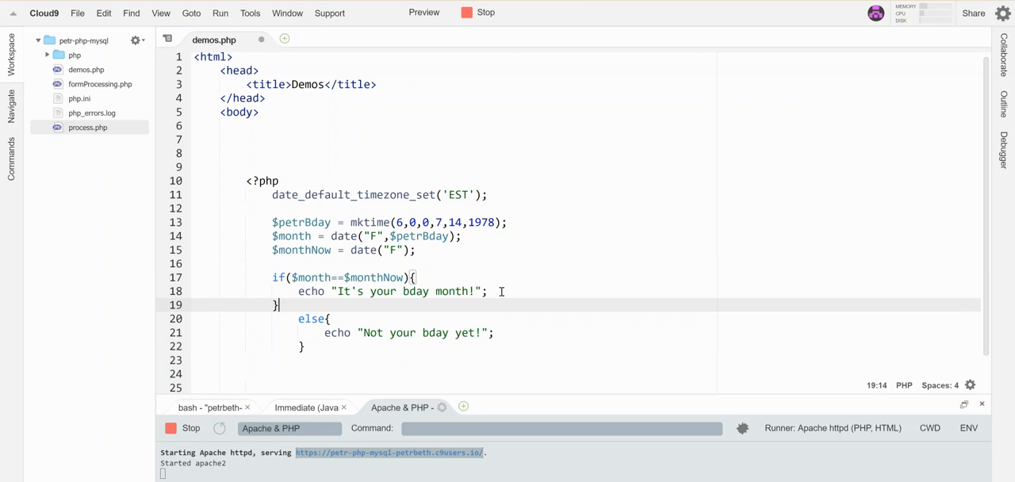
{"action": "left_click", "coordinate": [286, 317]}
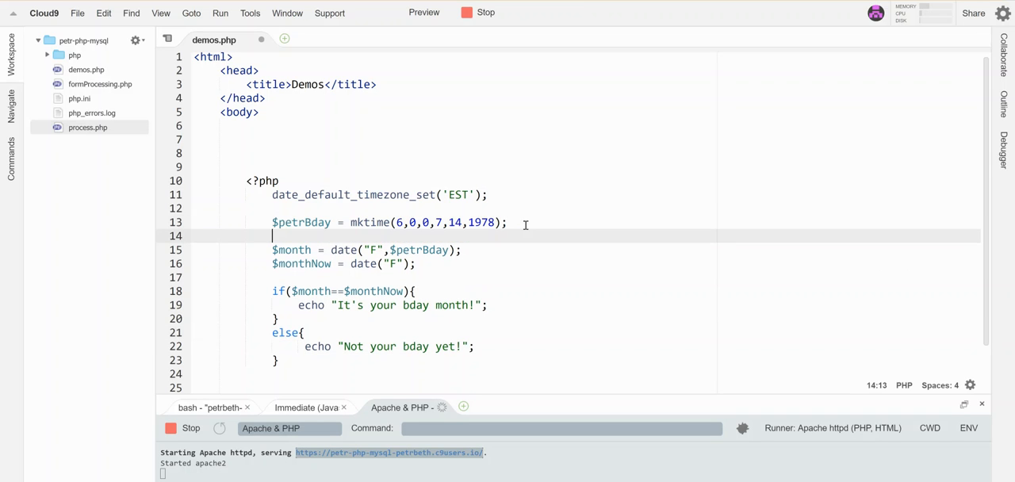
- Add $now = mktime(); and delete the month variables and if/else block
{"action": "type", "text": "$now ="}
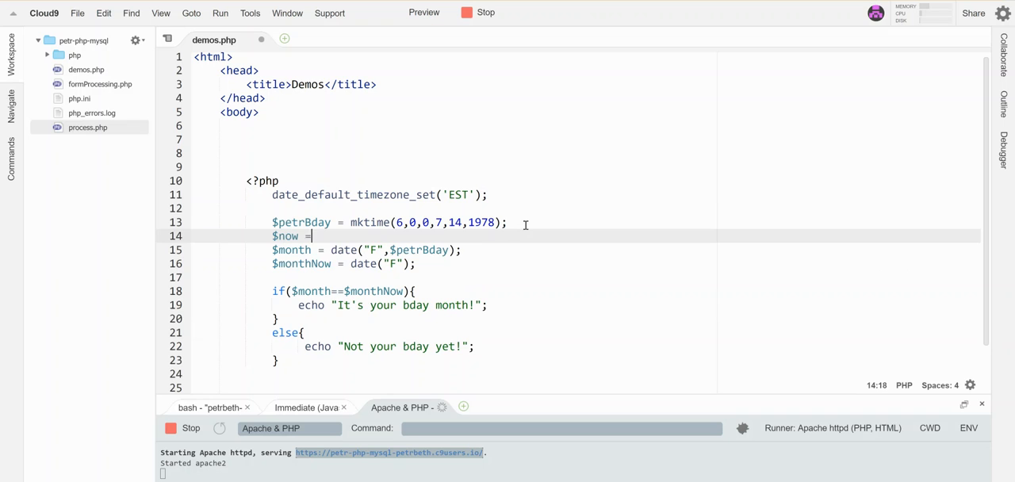
{"action": "type", "text": "mktime();"}
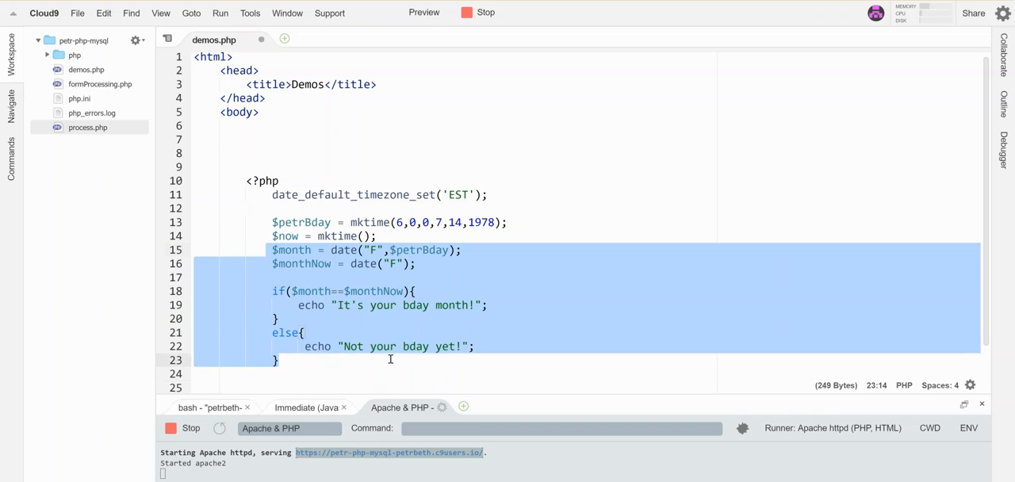
{"action": "key", "text": "Delete"}
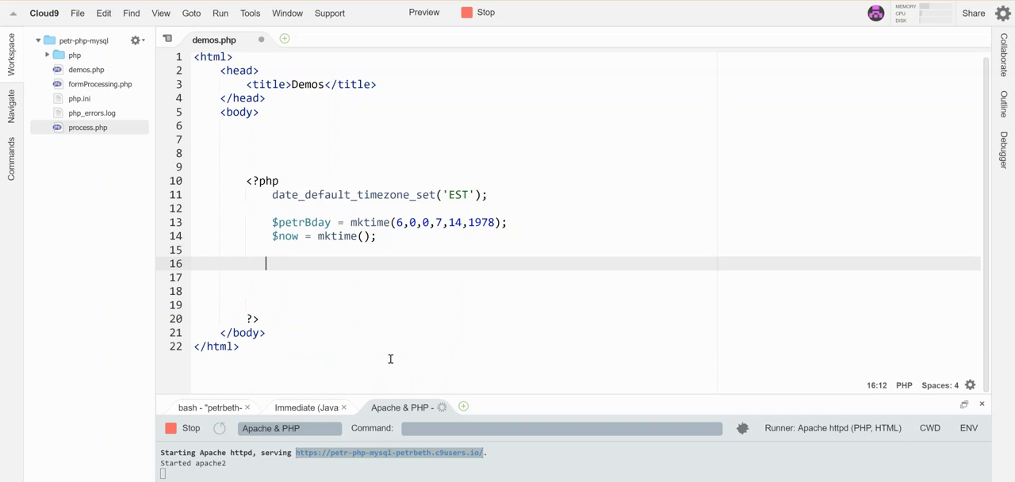
- Echo "The ms elapsed since Petr was born: ".($now-$petrBday);
{"action": "type", "text": "echo \""}
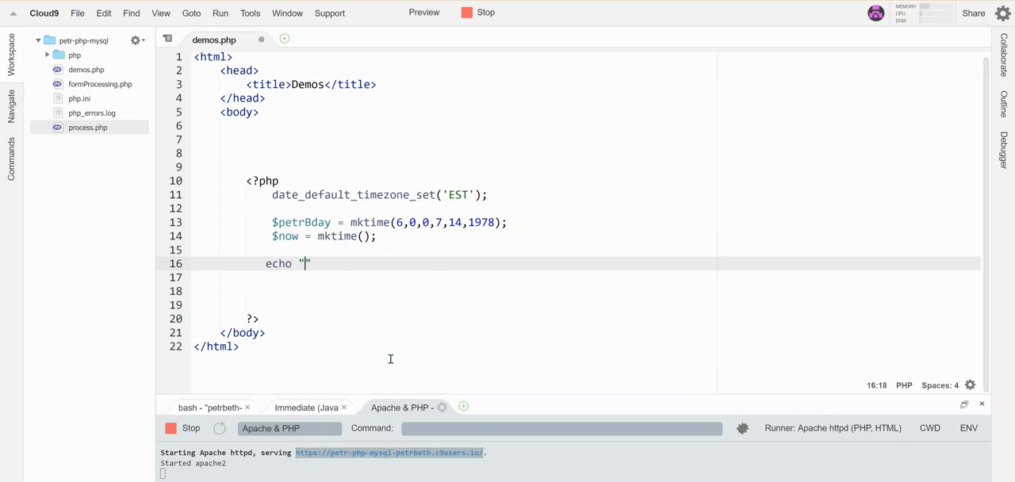
{"action": "type", "text": "The ms"}
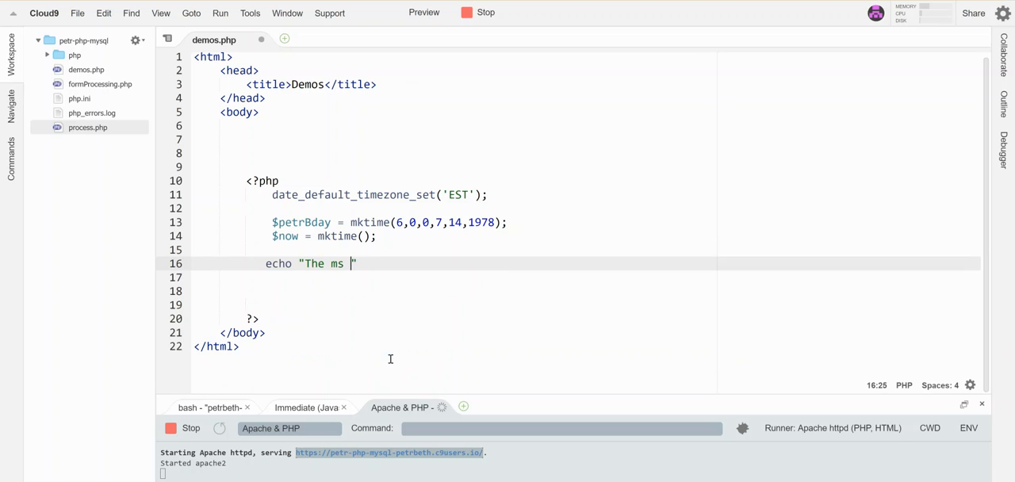
{"action": "type", "text": "elapsed since"}
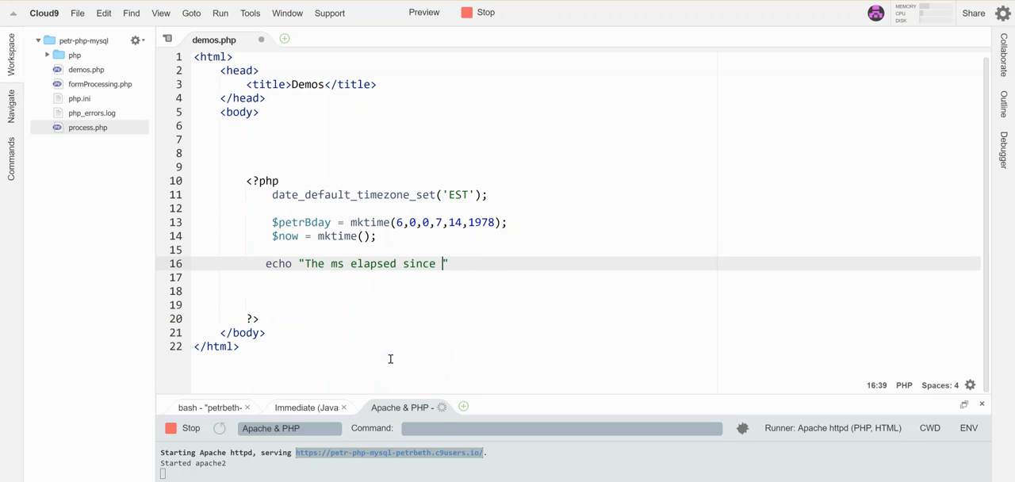
{"action": "type", "text": "Petr was born:"}
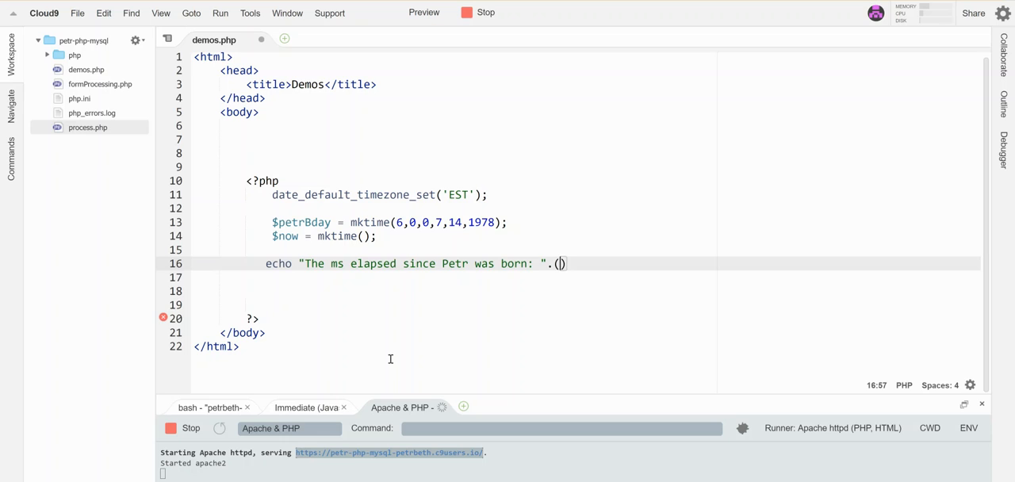
{"action": "type", "text": "$now-"}
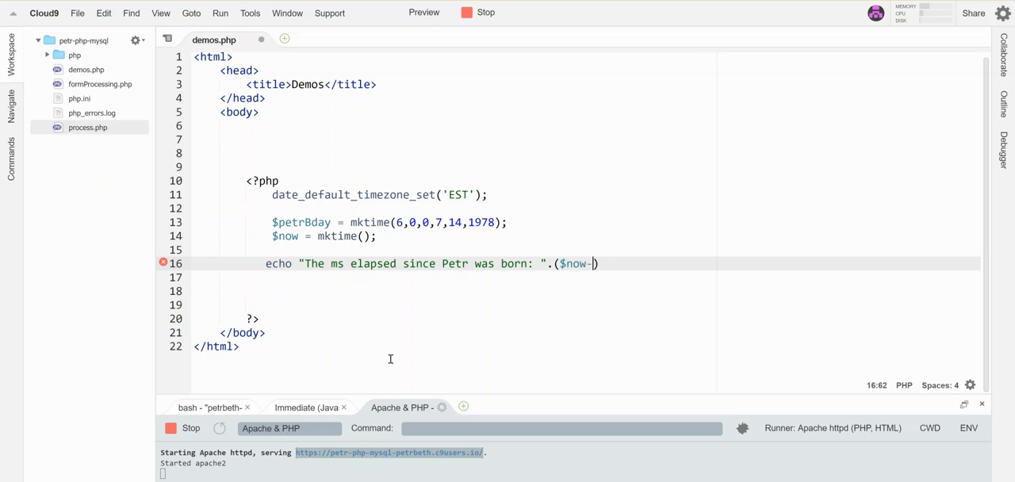
{"action": "type", "text": "$petrBday"}
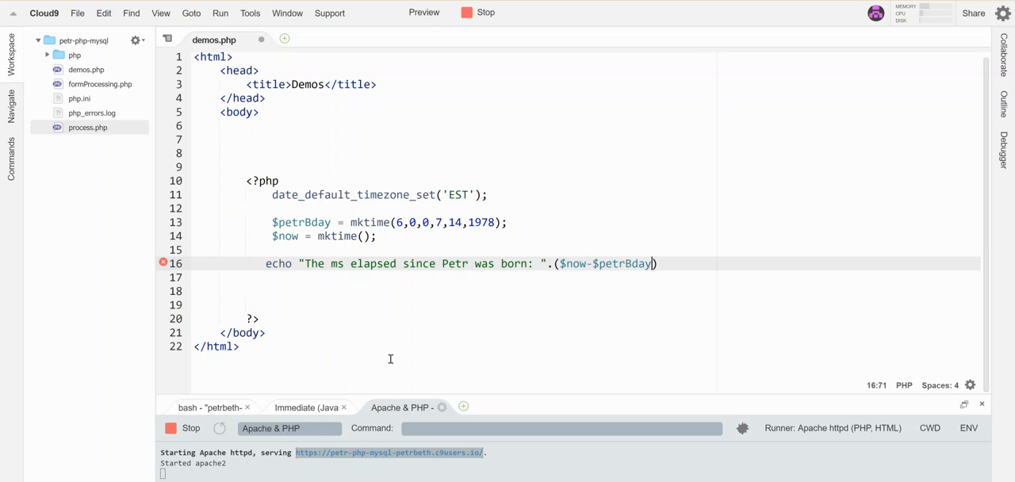
{"action": "type", "text": ";"}
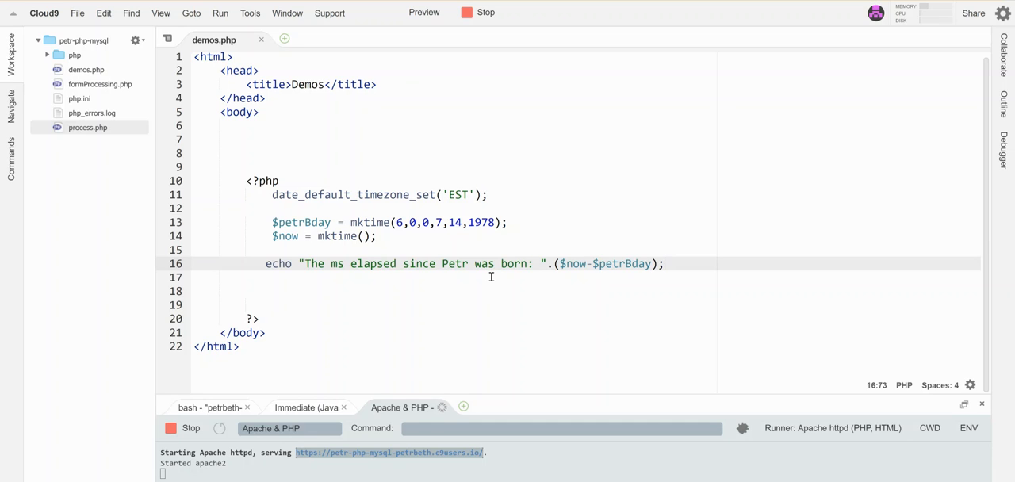
{"action": "mouse_move", "coordinate": [466, 291]}
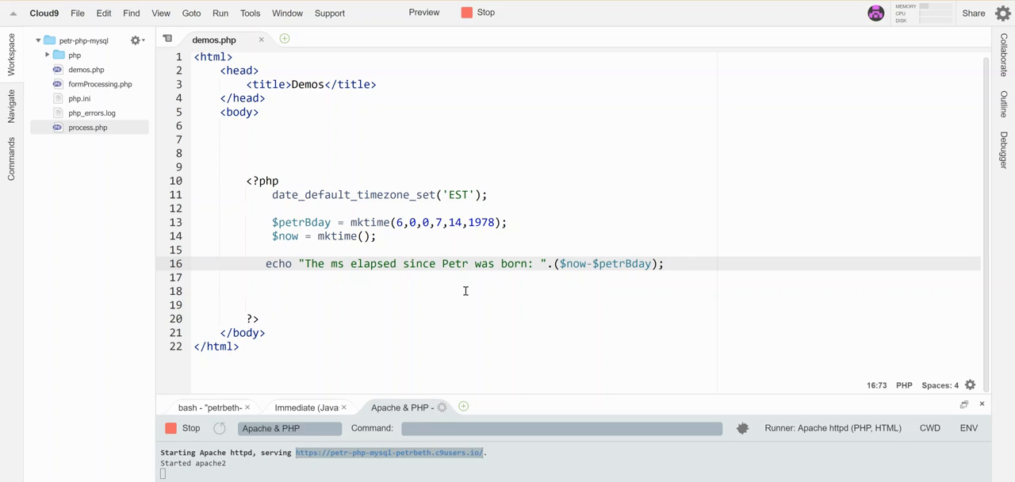